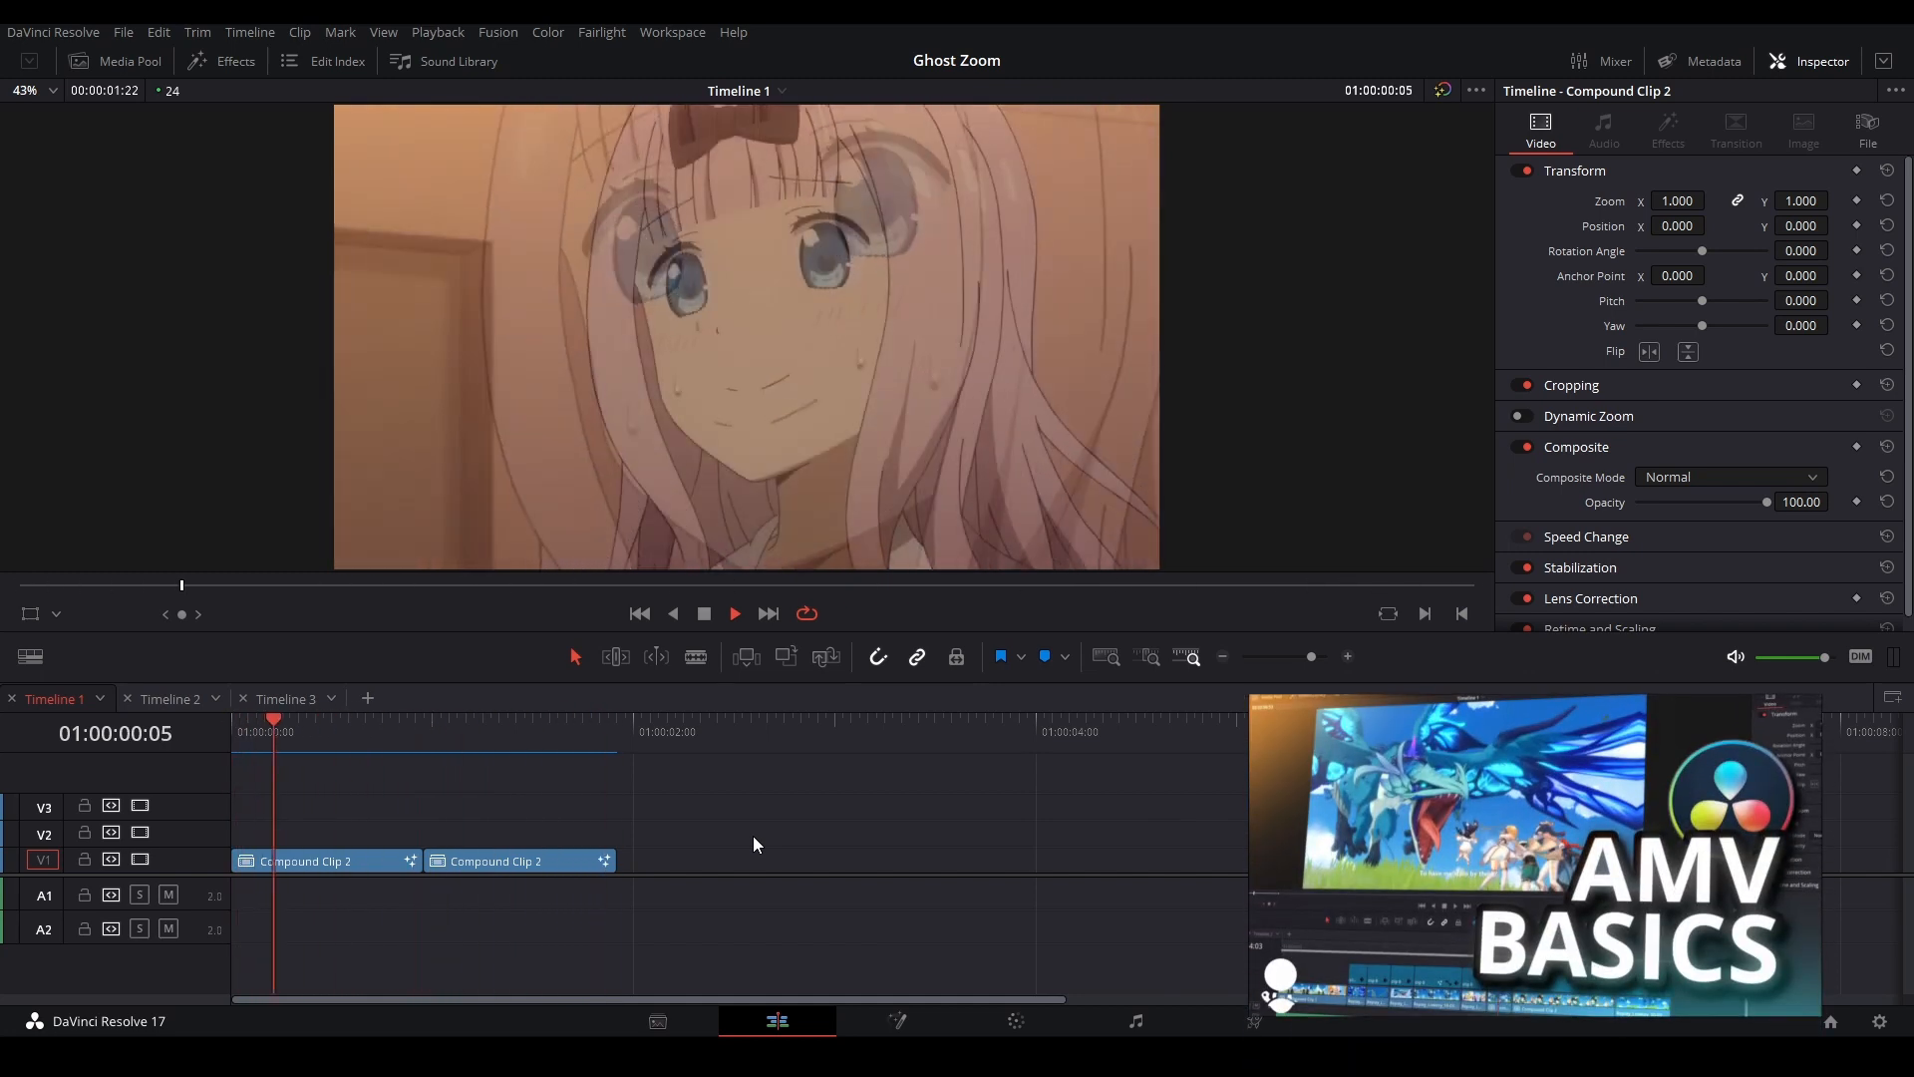
Place Clip 24 from the media pool on the track above Compound Clip 2 in Timeline 2.
click(170, 700)
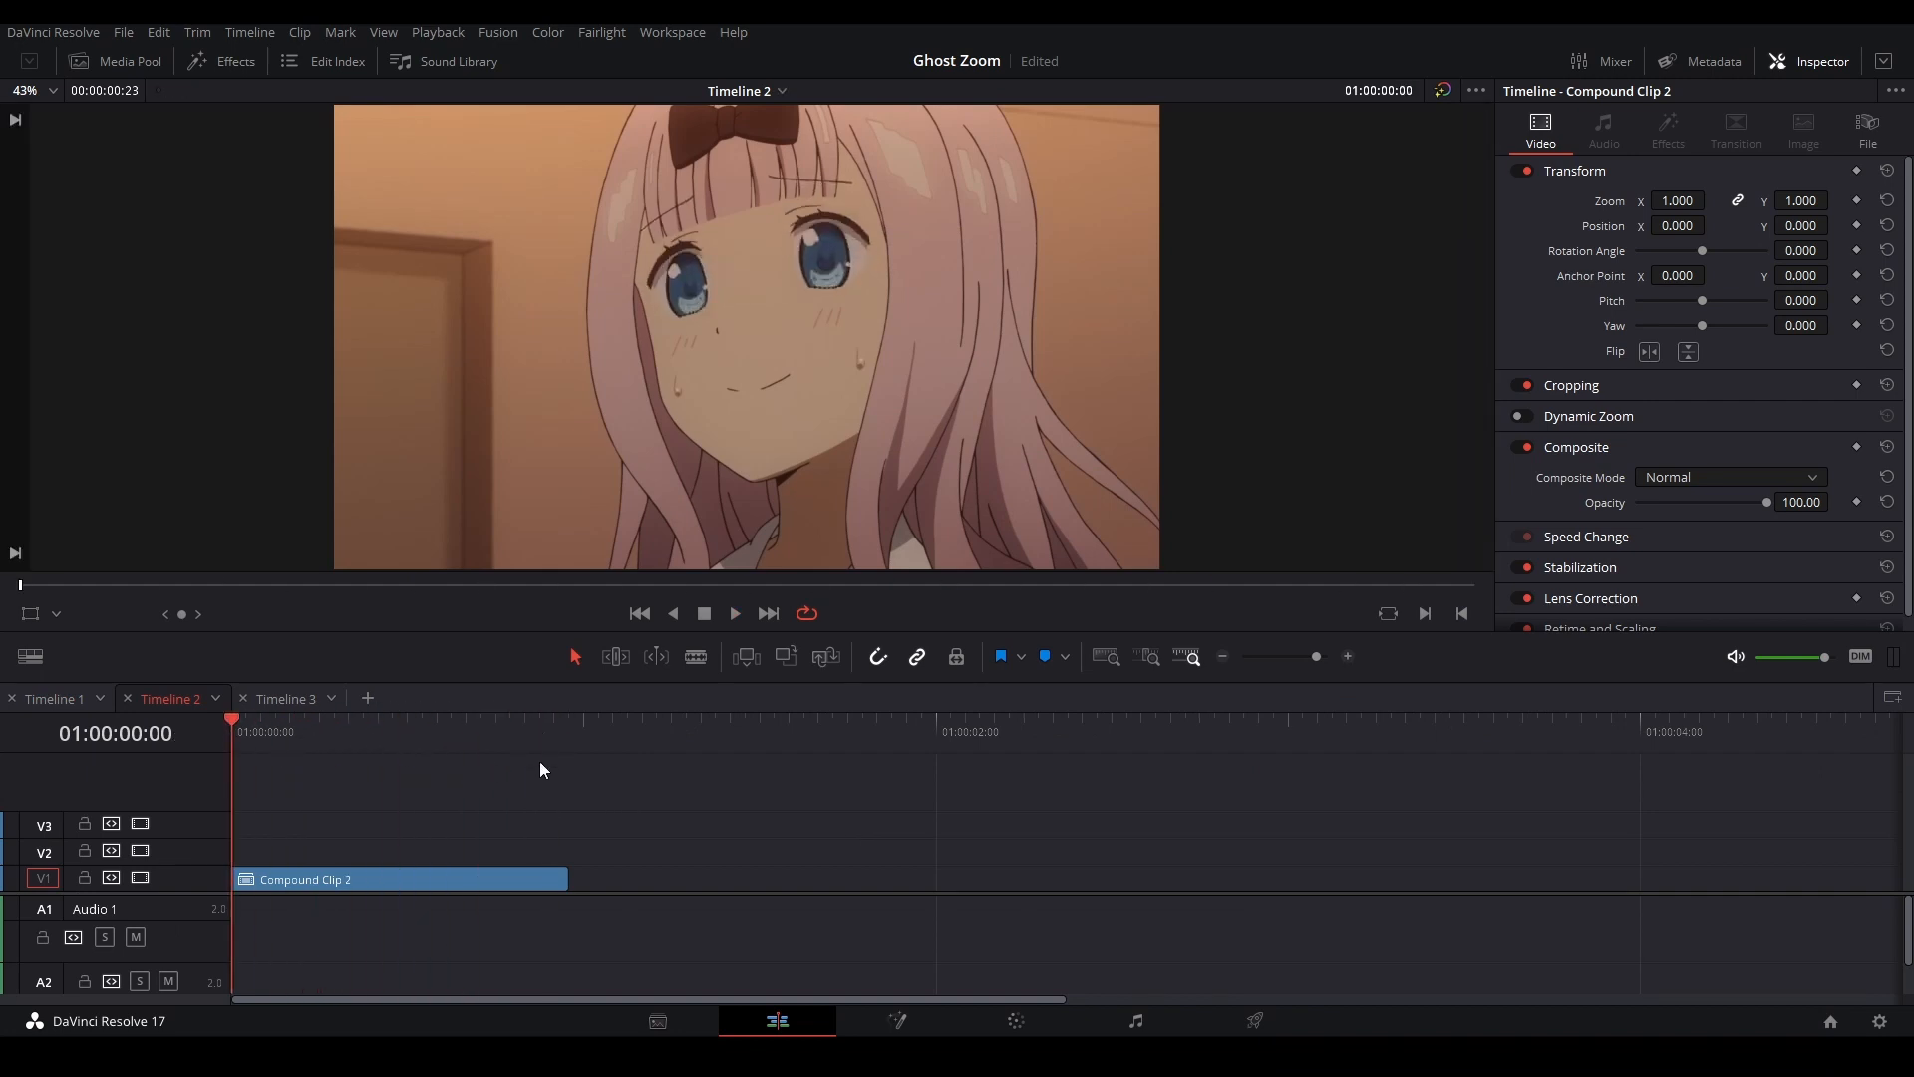
click(235, 60)
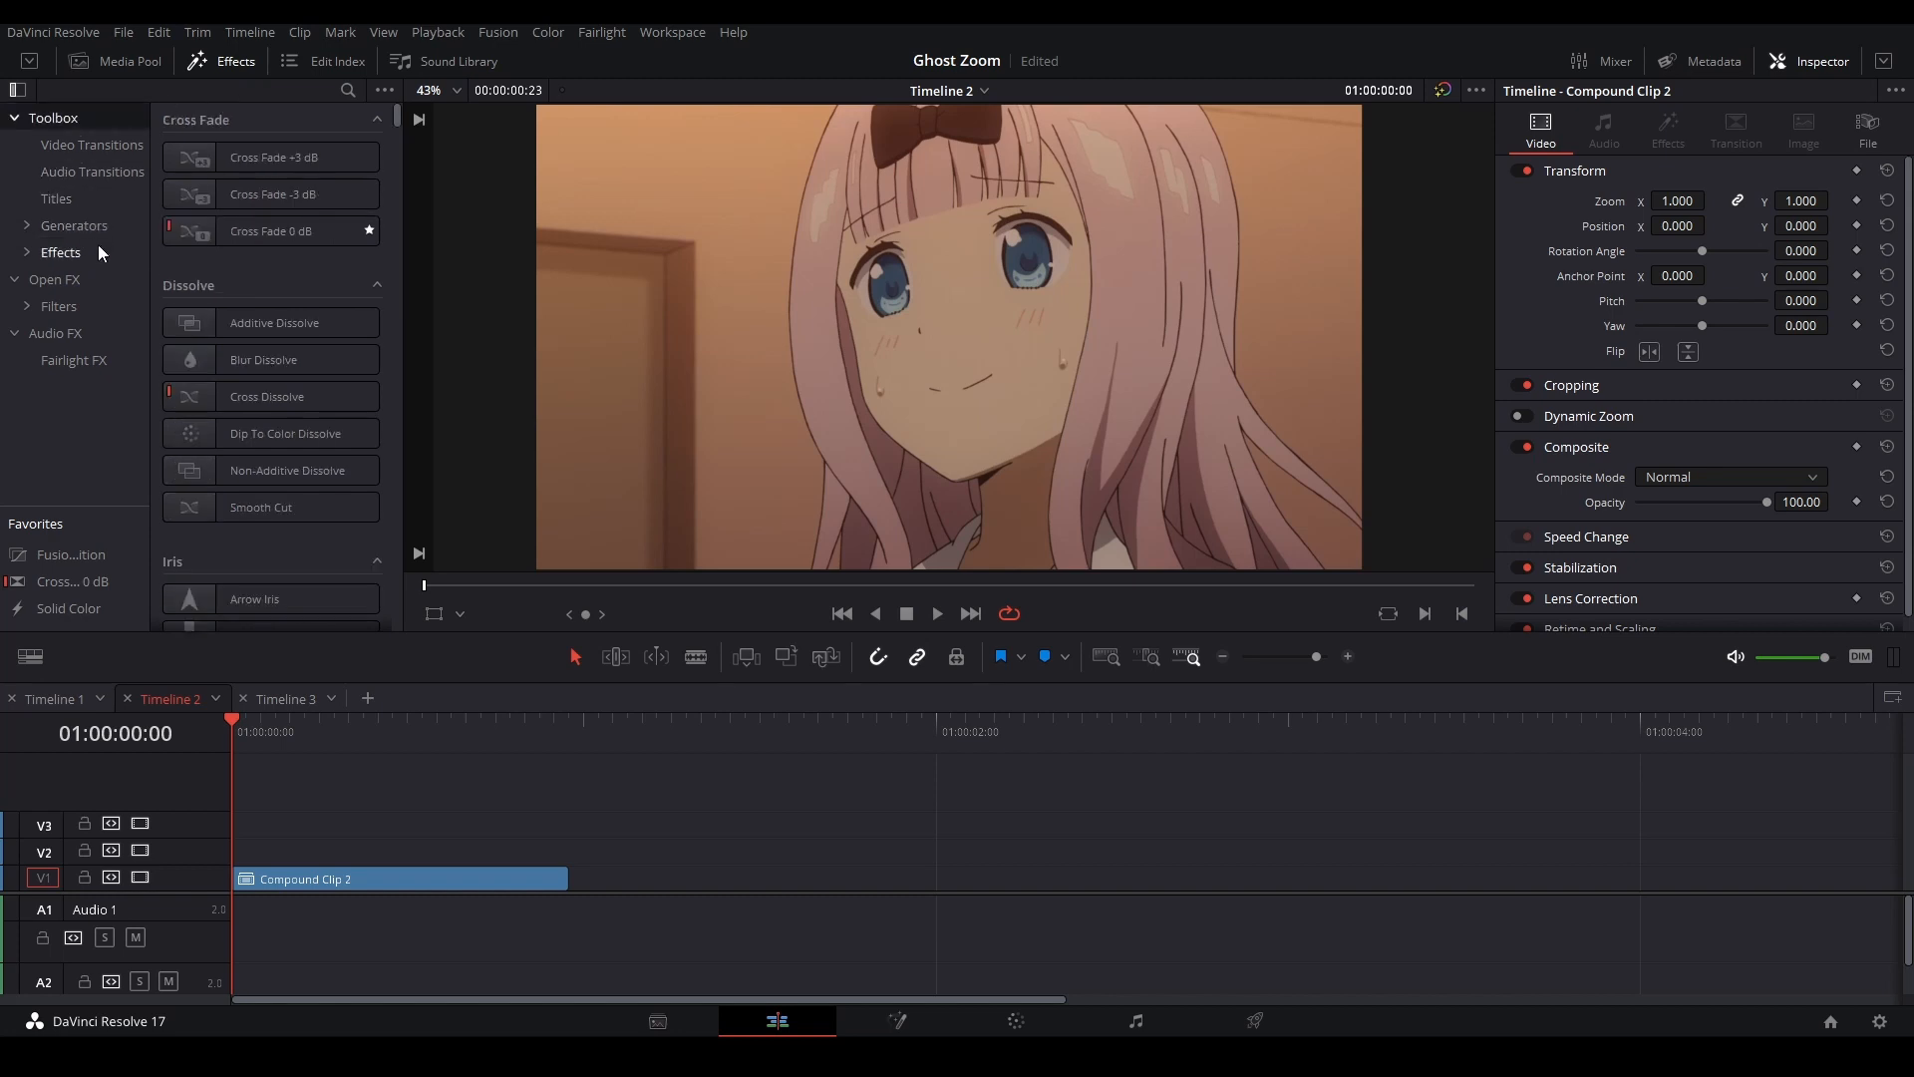
click(60, 251)
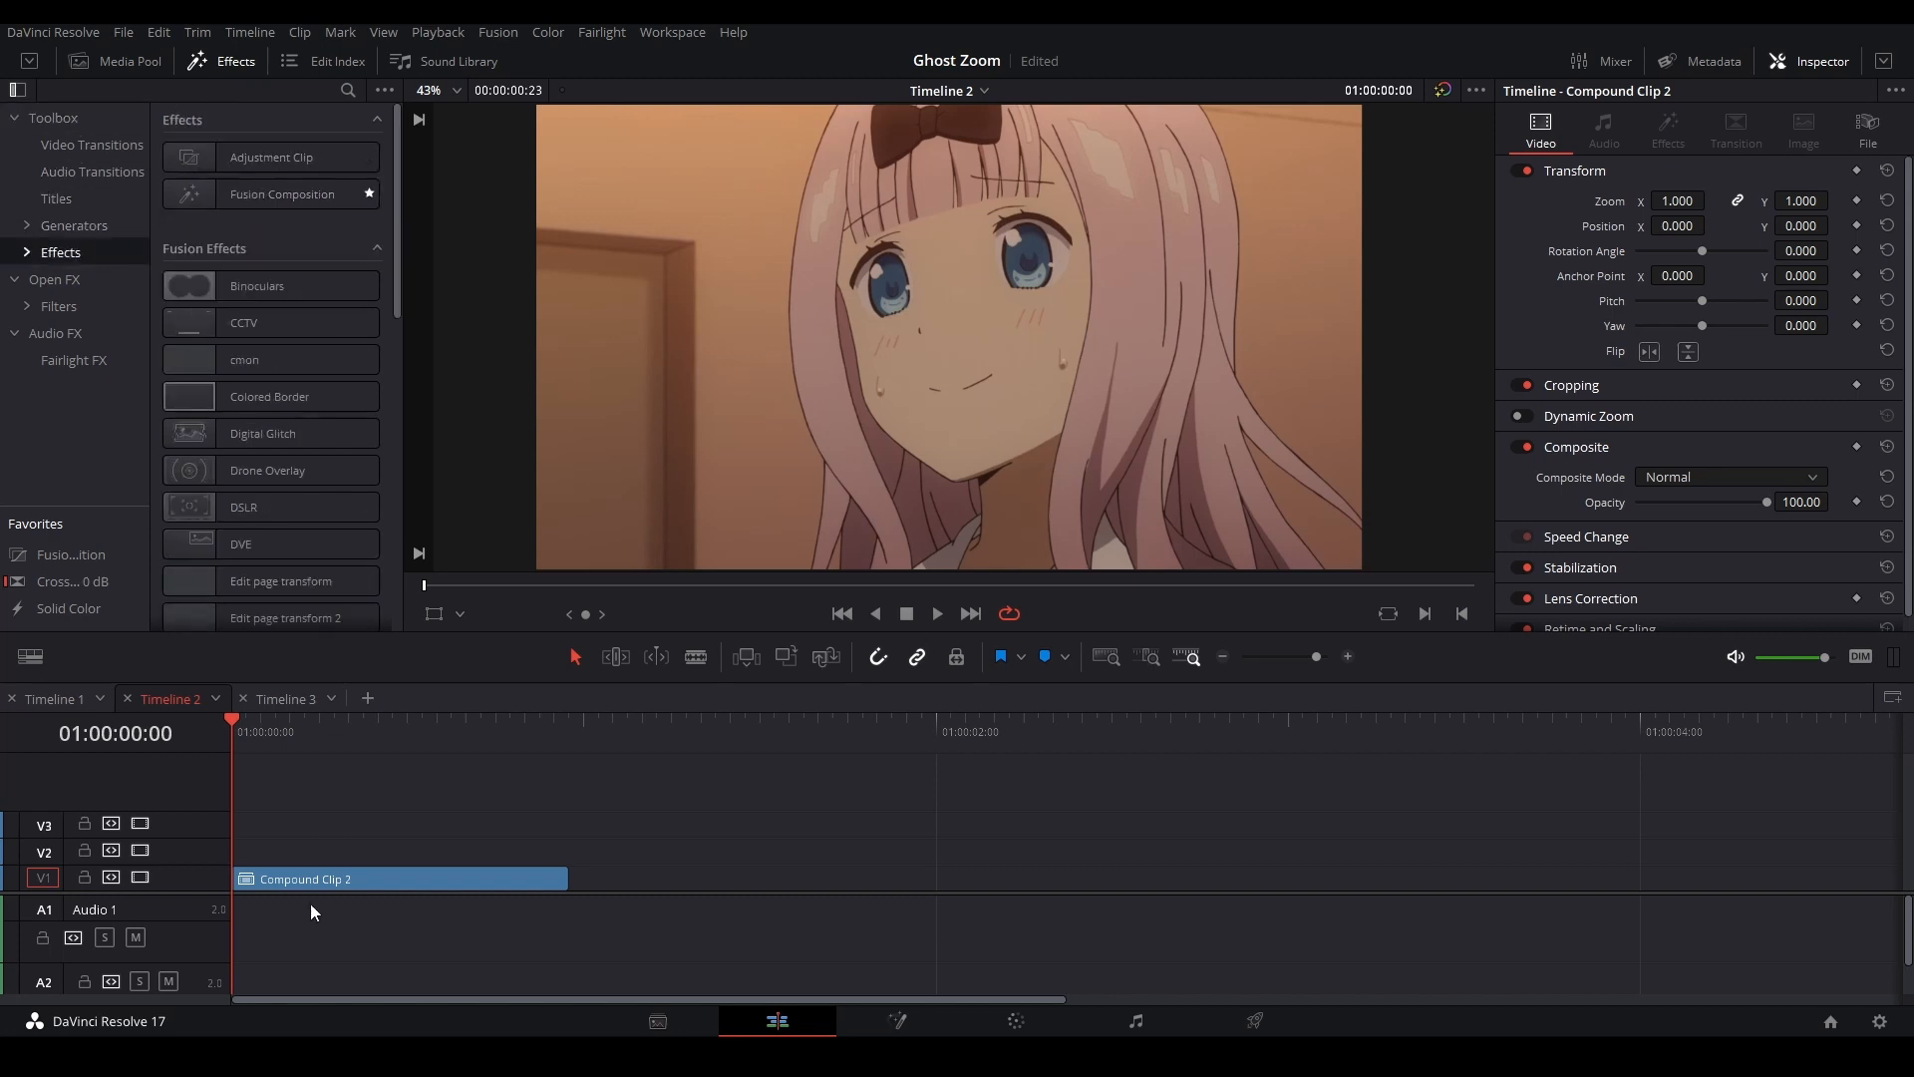
click(128, 60)
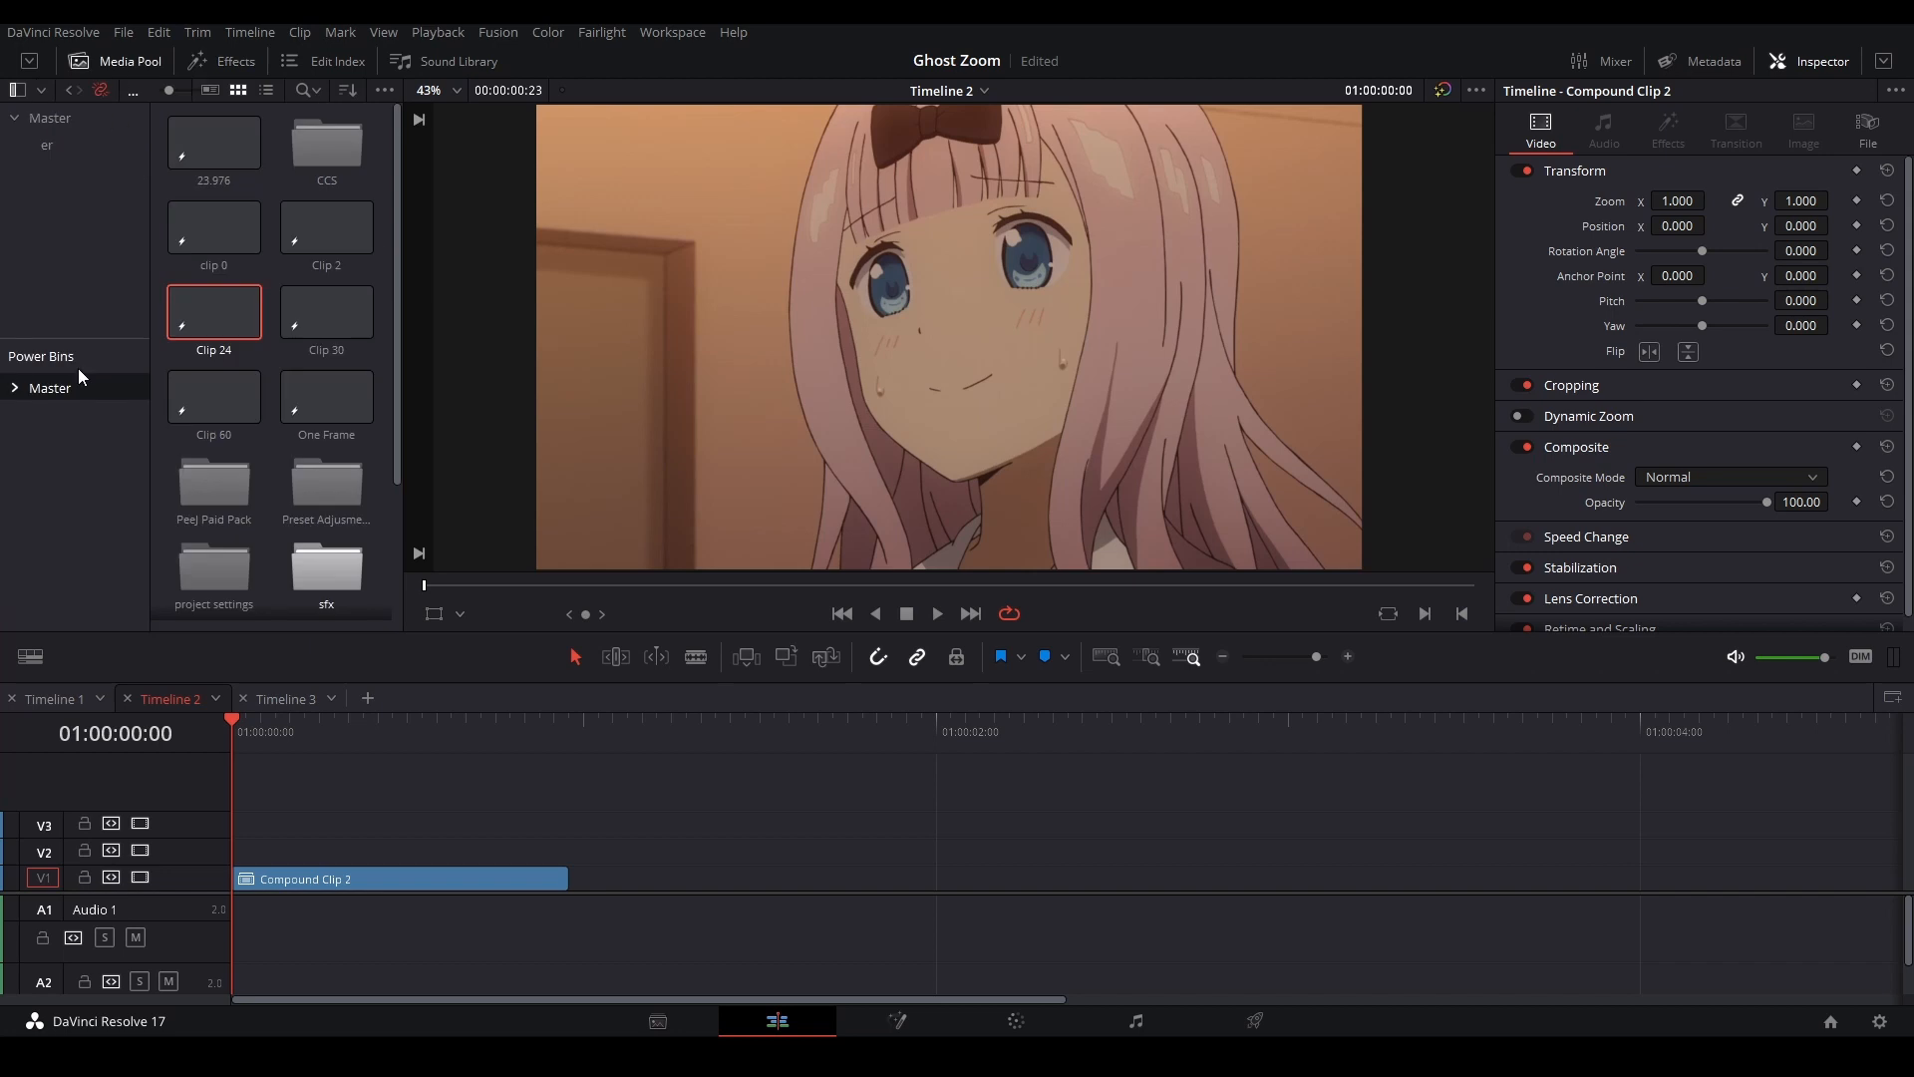
drag(213, 311, 237, 851)
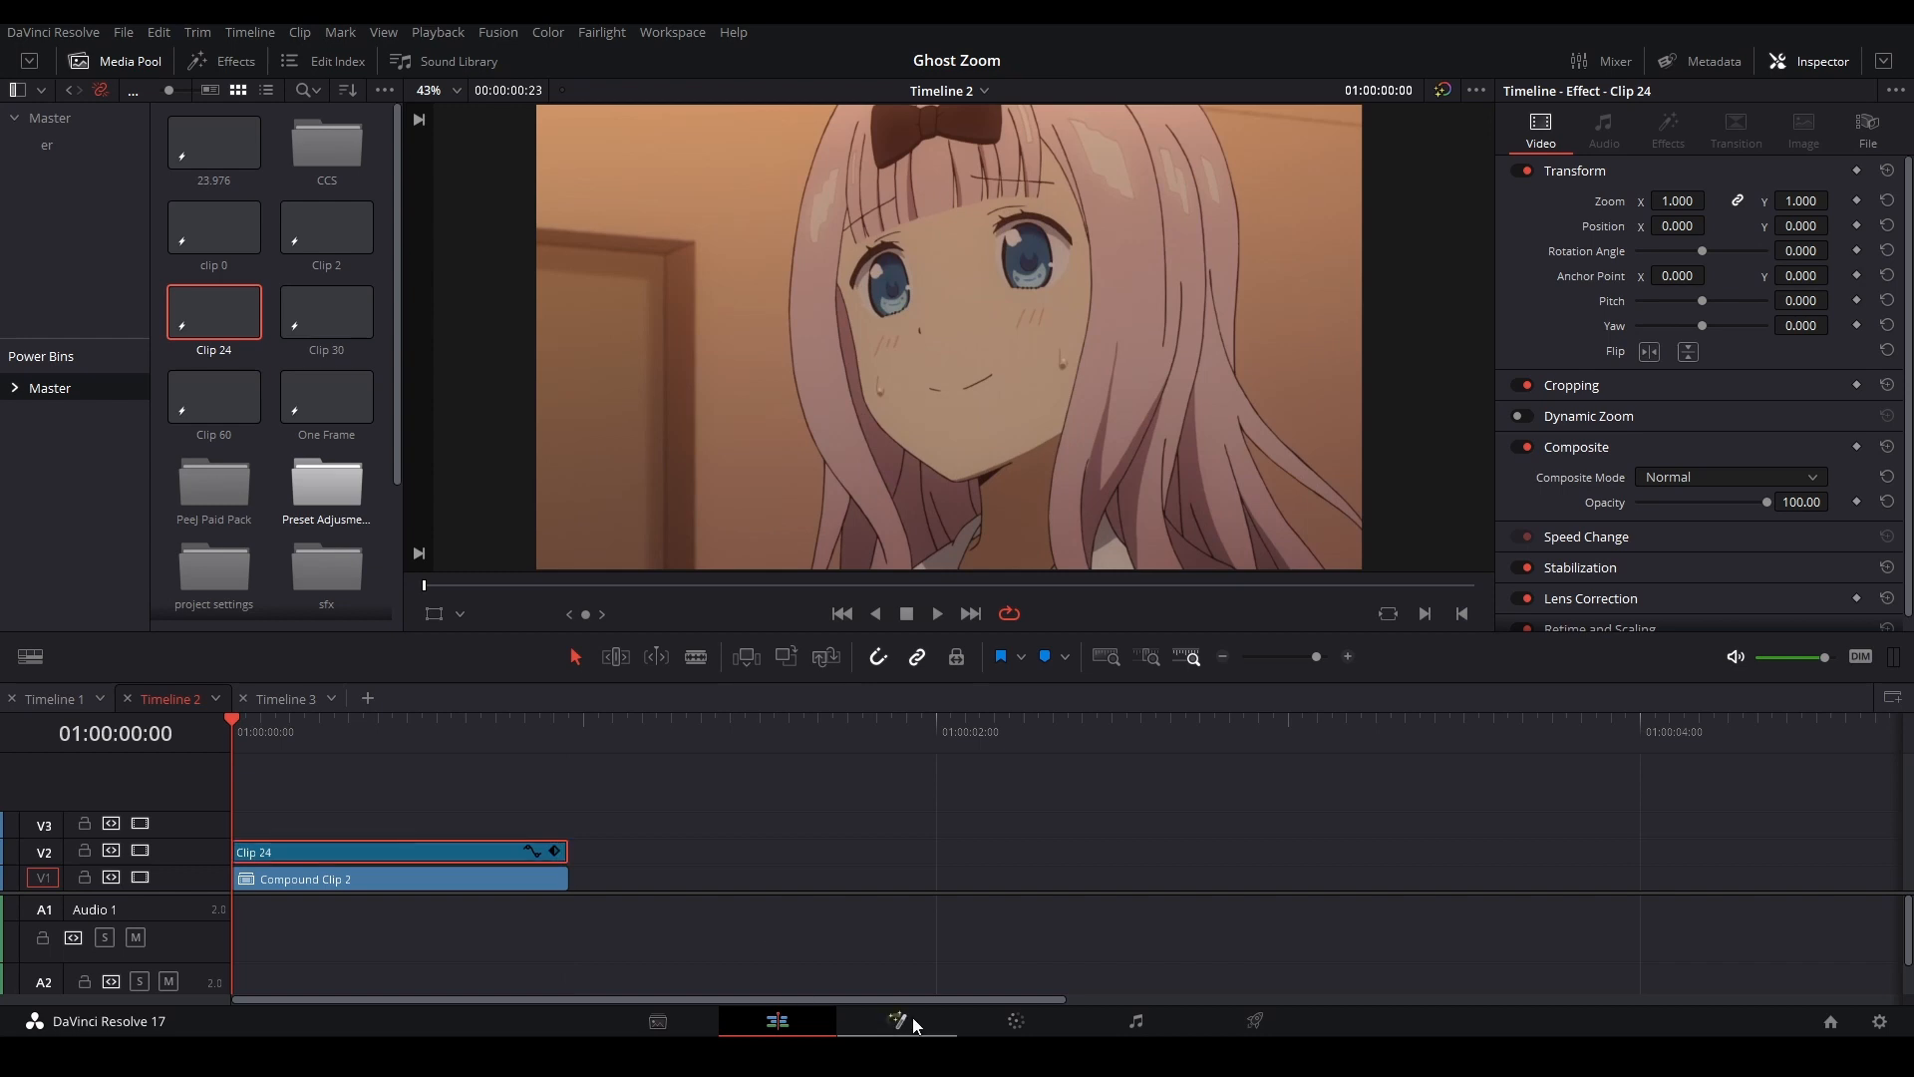
Add Transform1 after MediaIn1, keyframing Size 1→2 and Blend 1→0 over frames 0–22.
click(896, 1021)
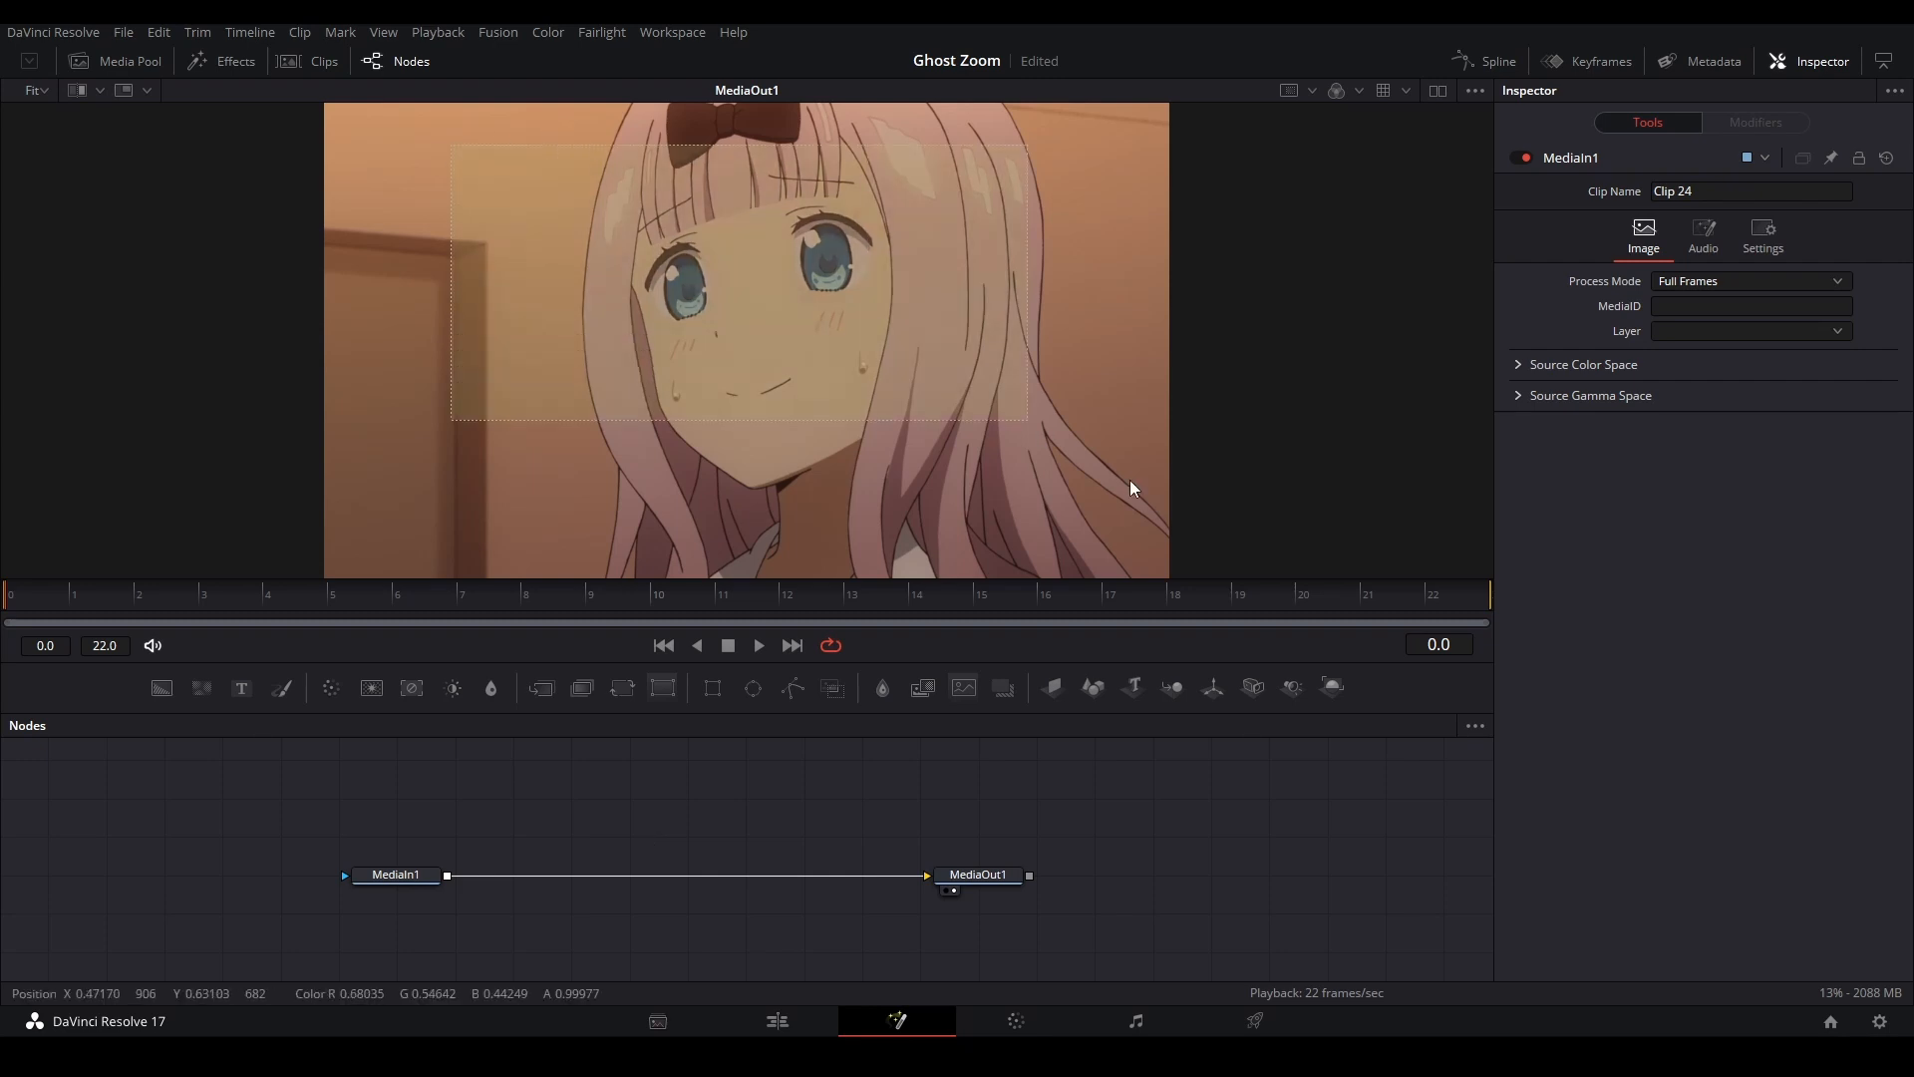
click(403, 886)
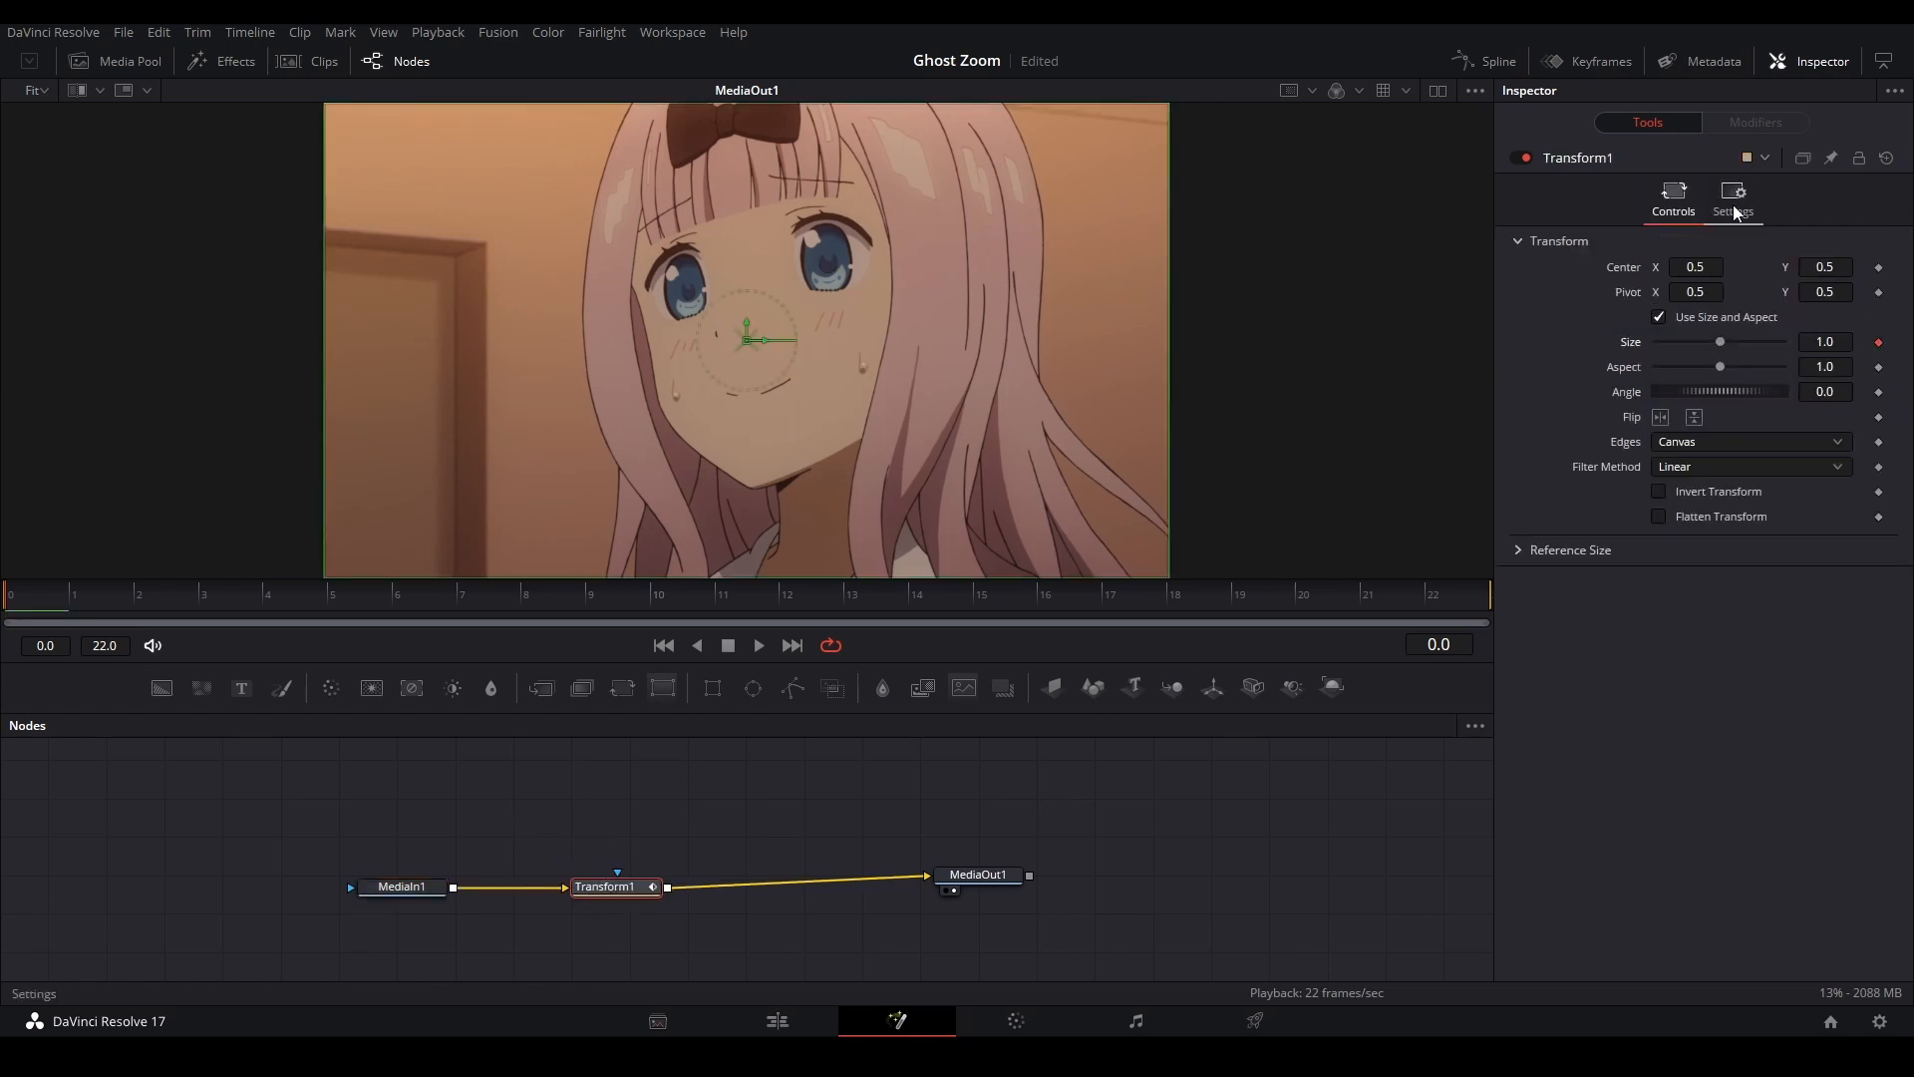
click(1733, 195)
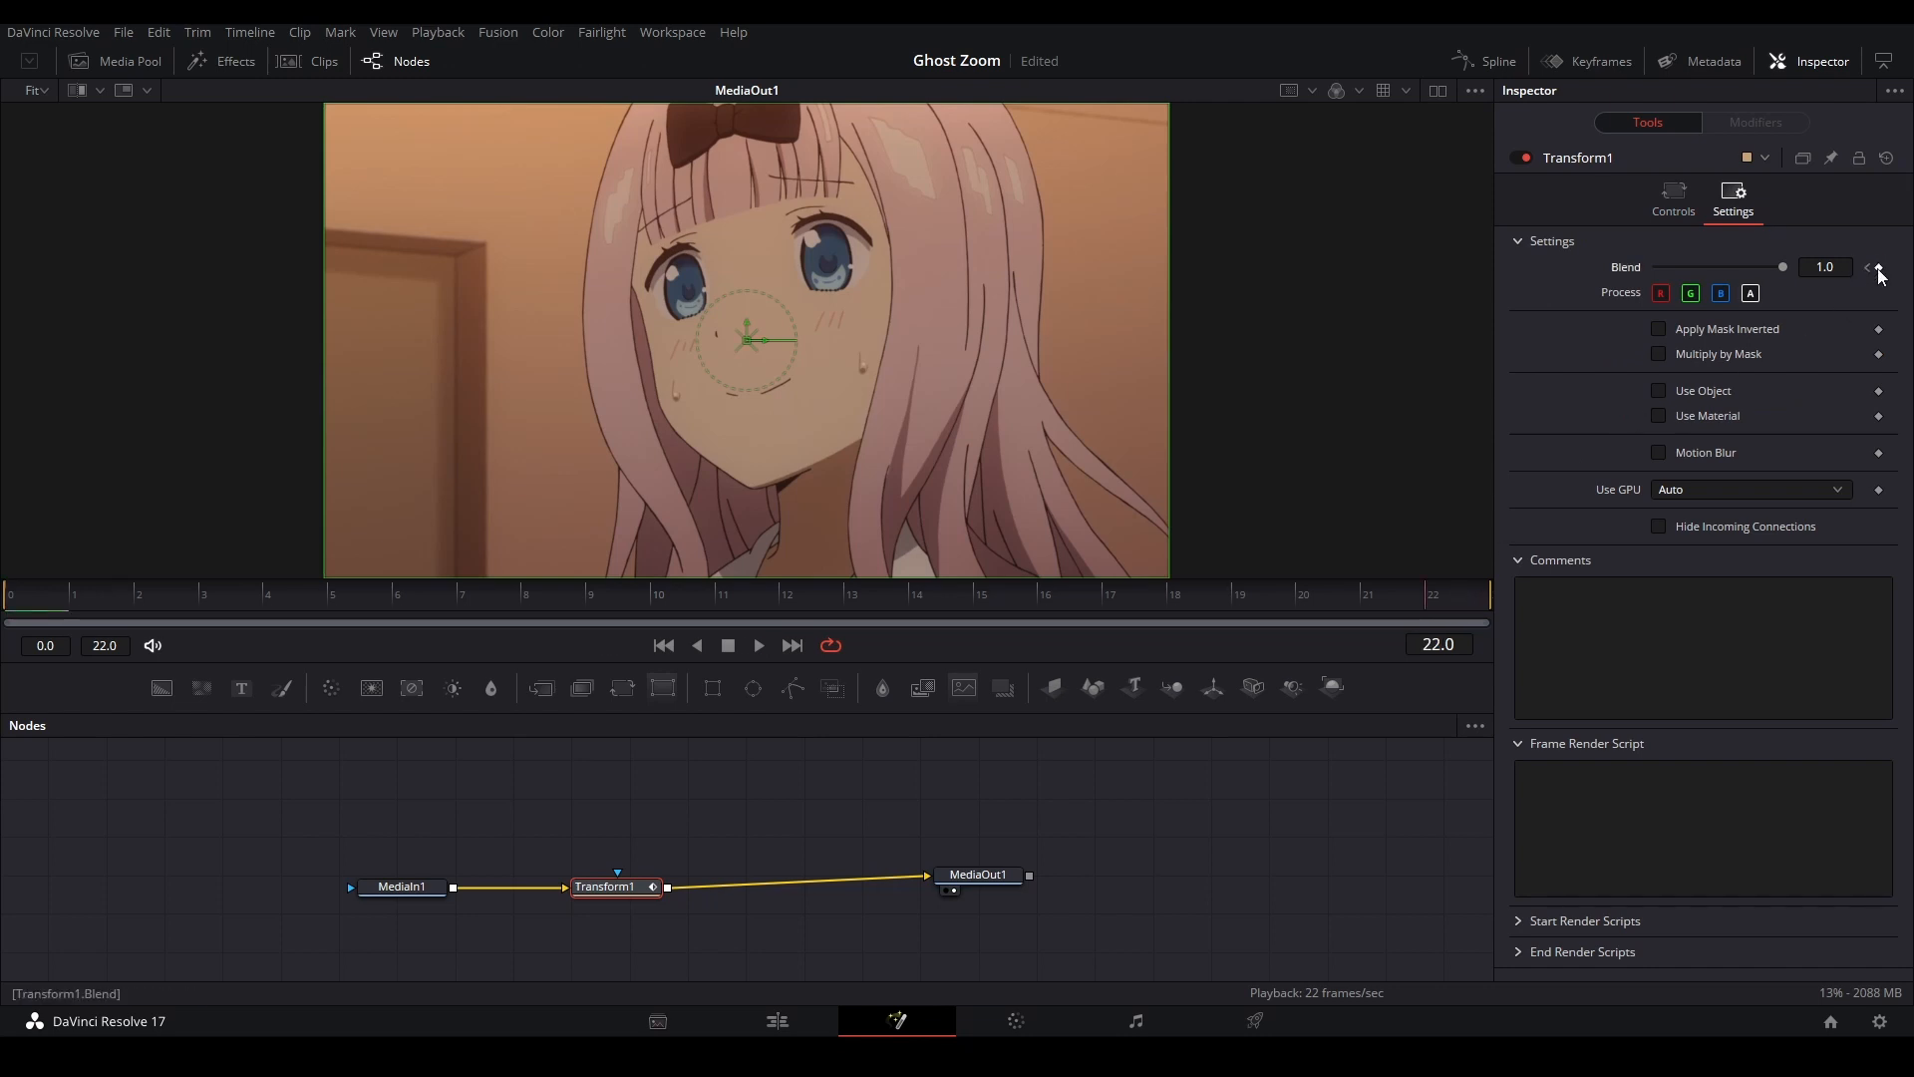
click(1673, 196)
text(2)
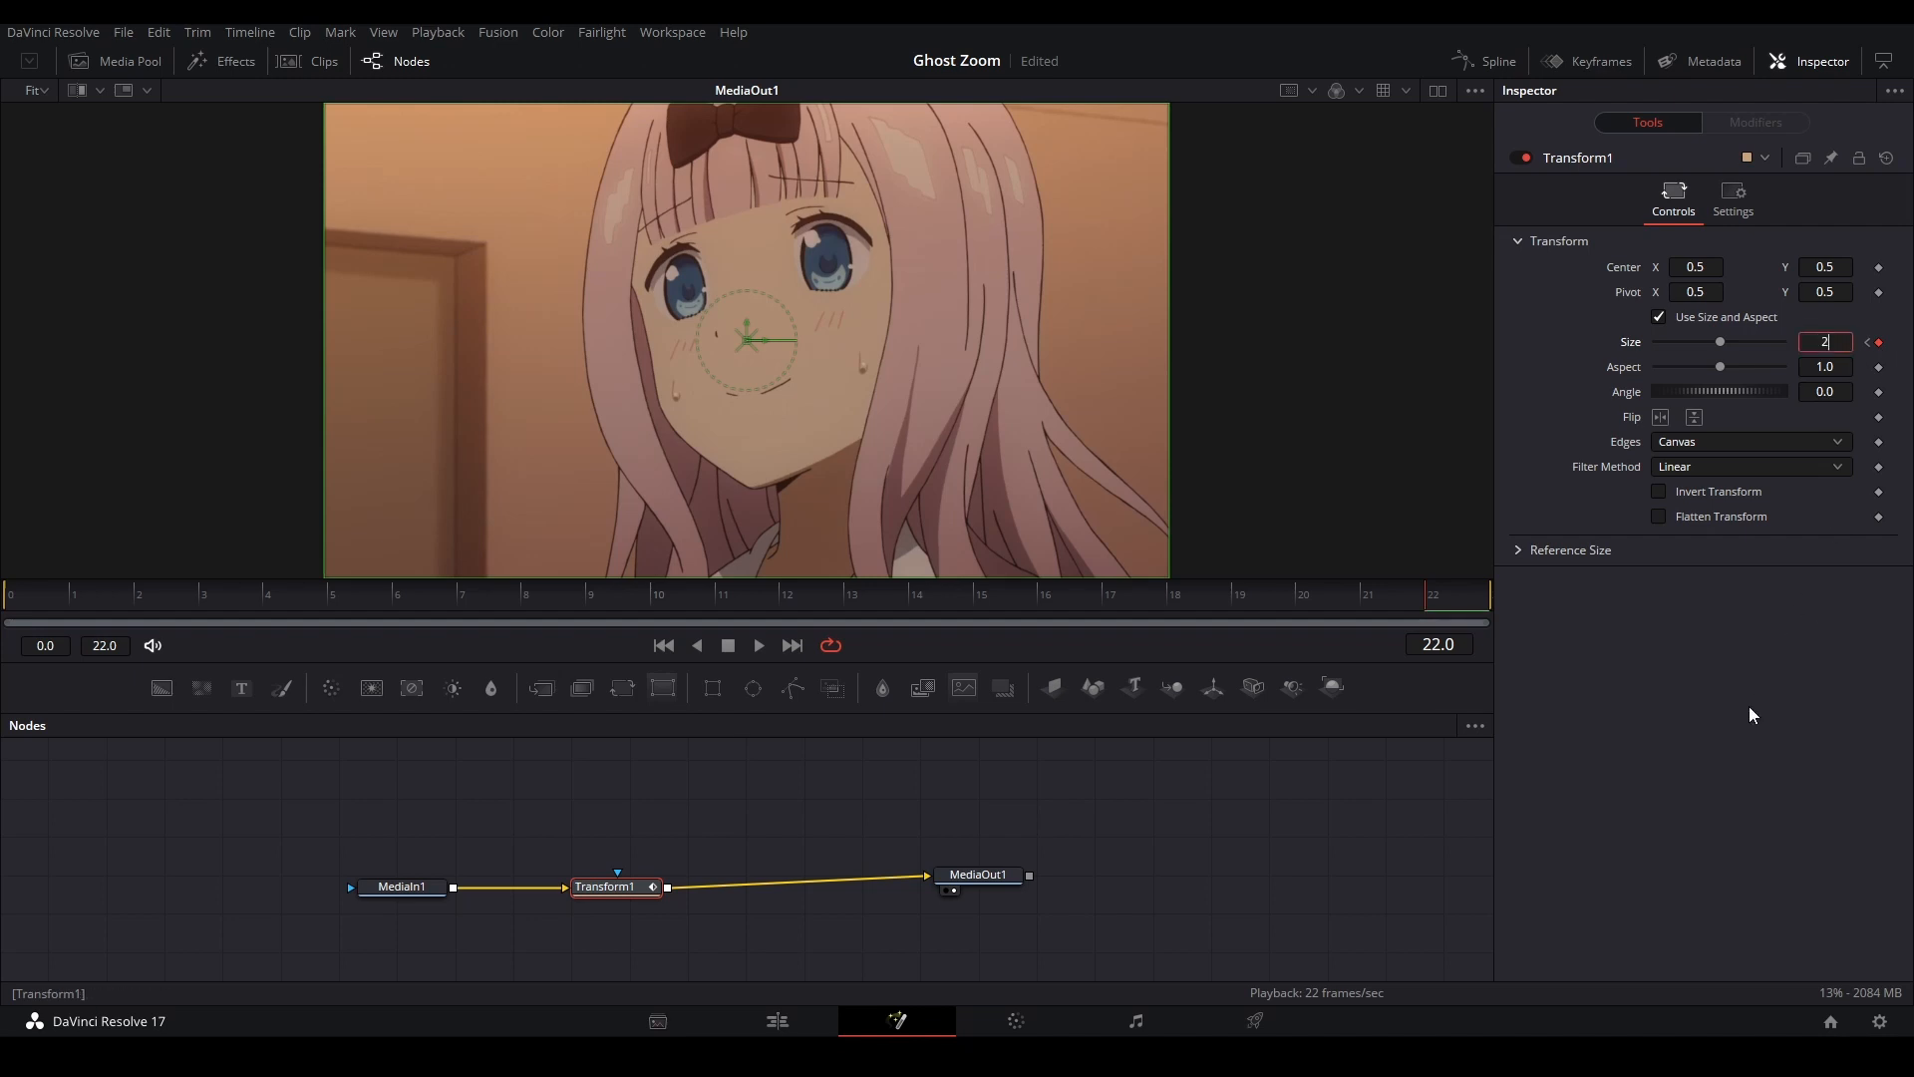
click(1734, 194)
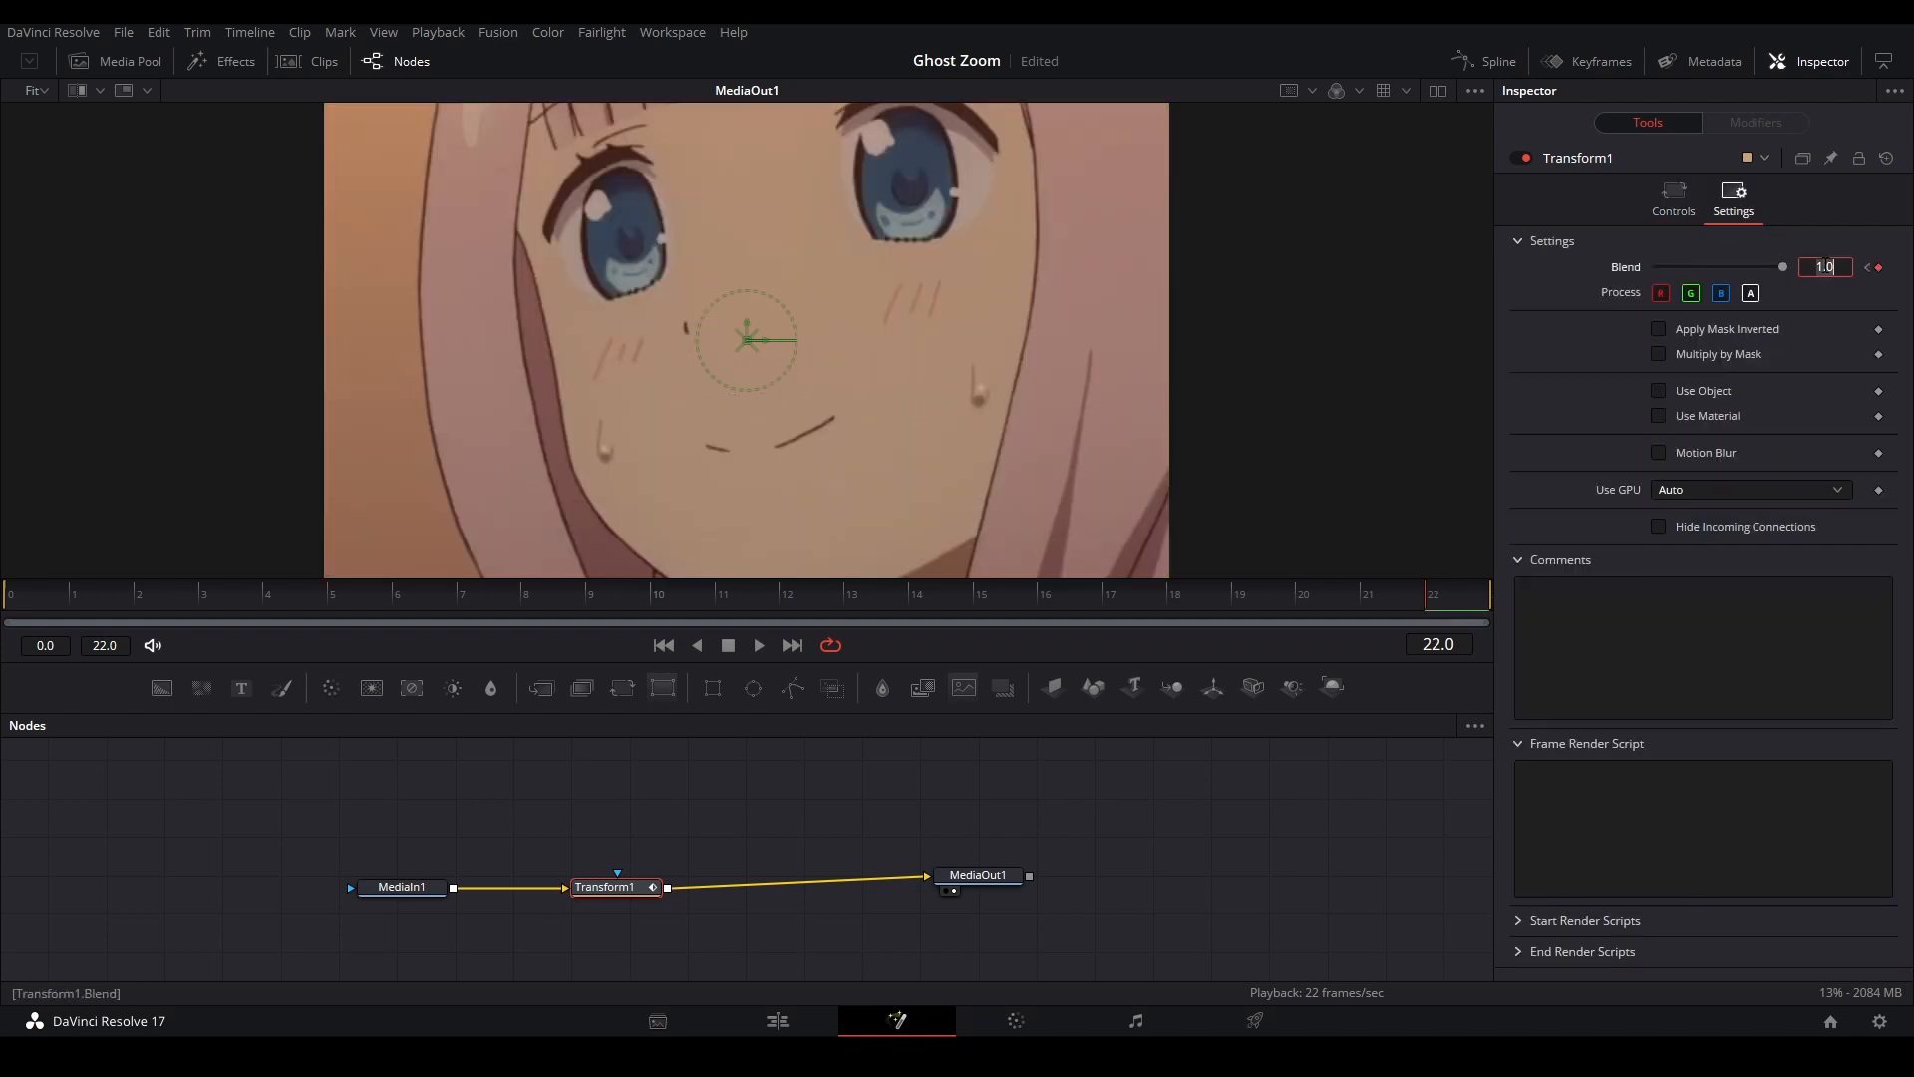
click(1673, 196)
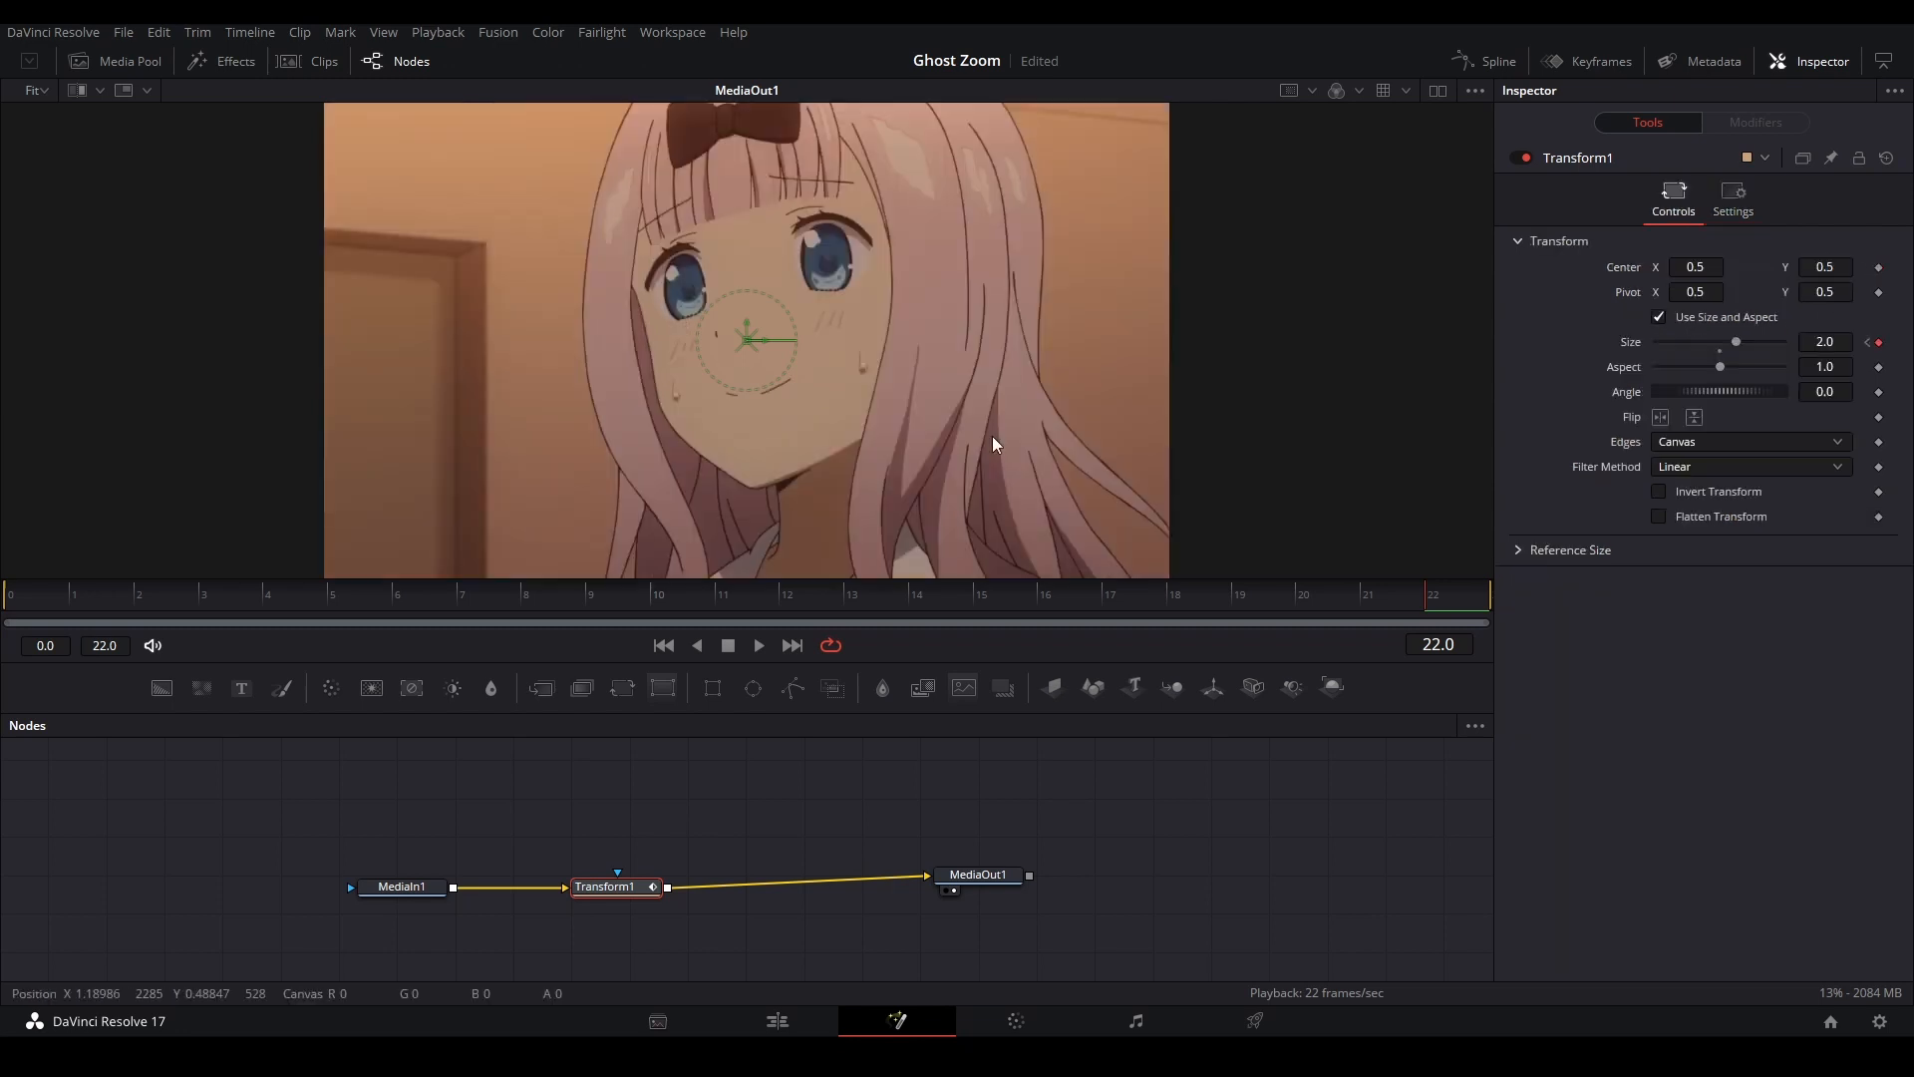
click(758, 646)
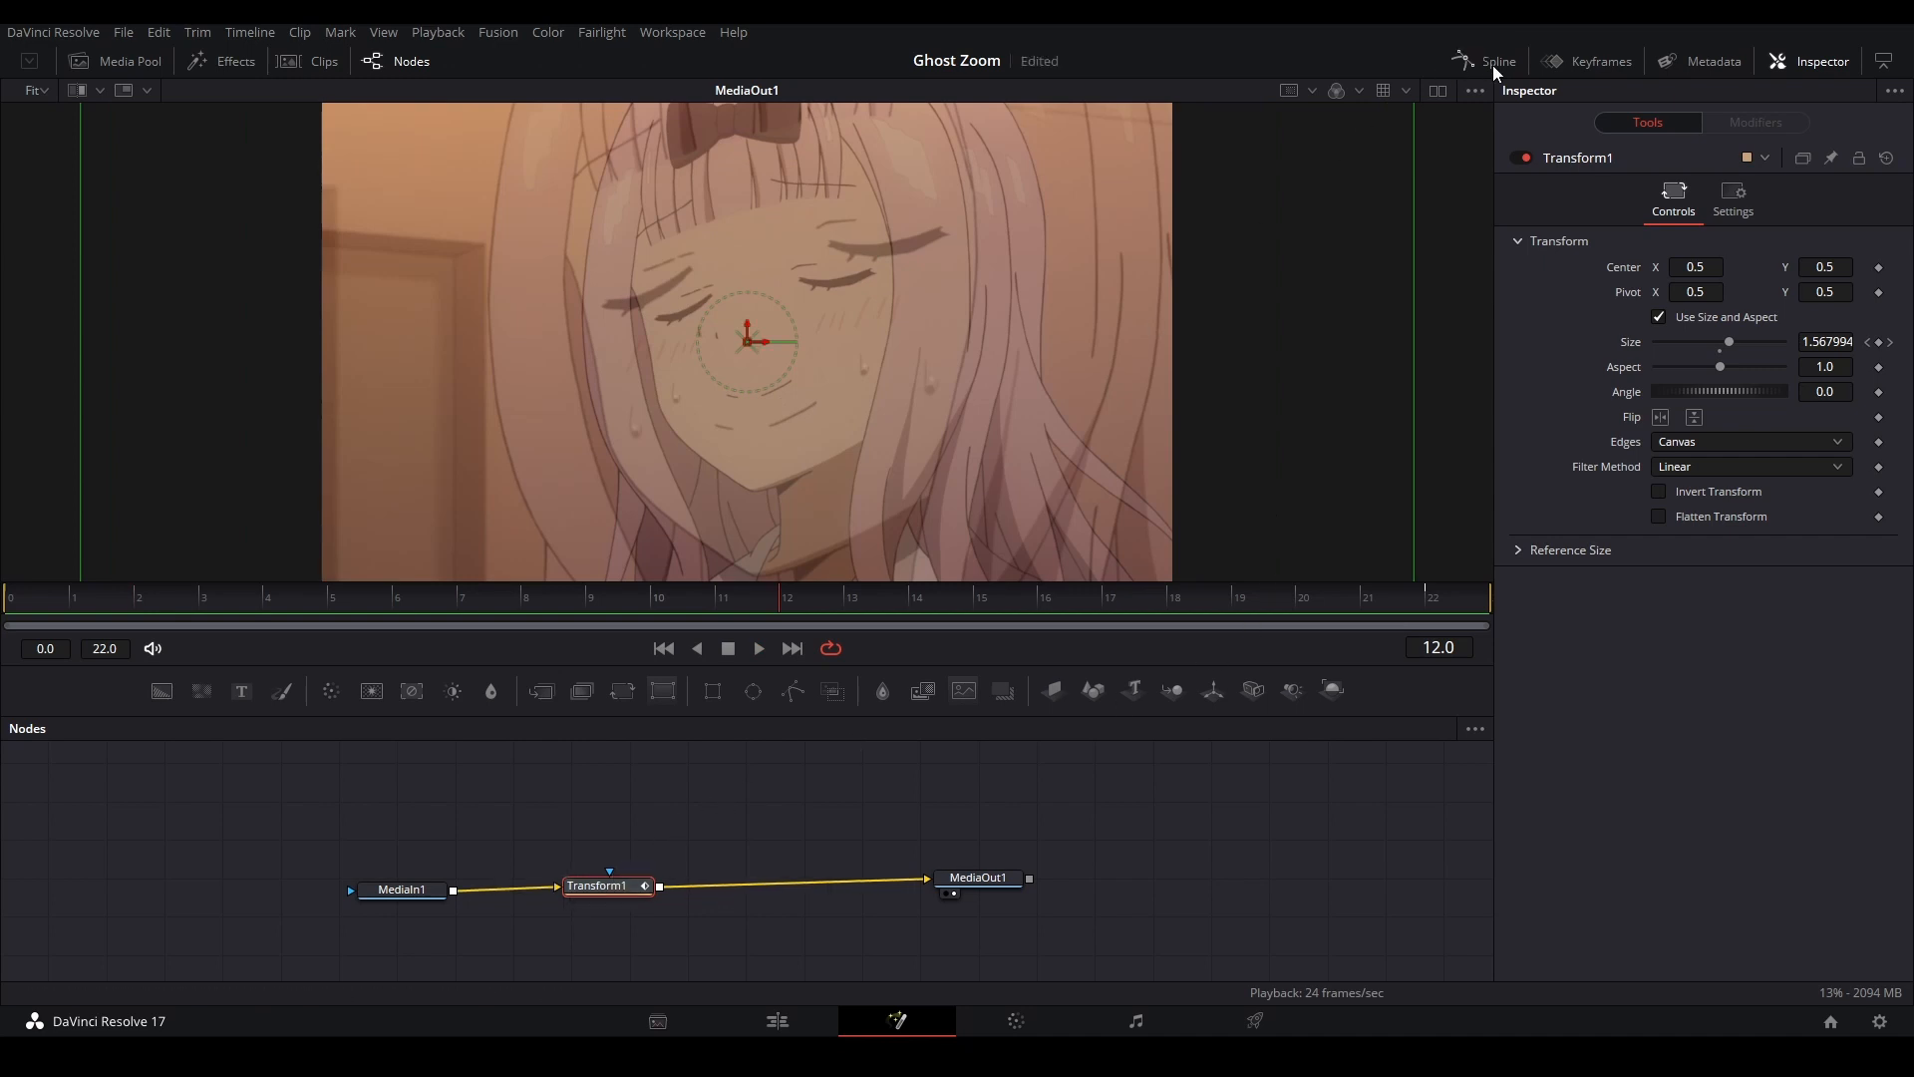
Show Transform1's Blend and Size curves in the Spline editor and steepen the early Size easing.
click(1499, 60)
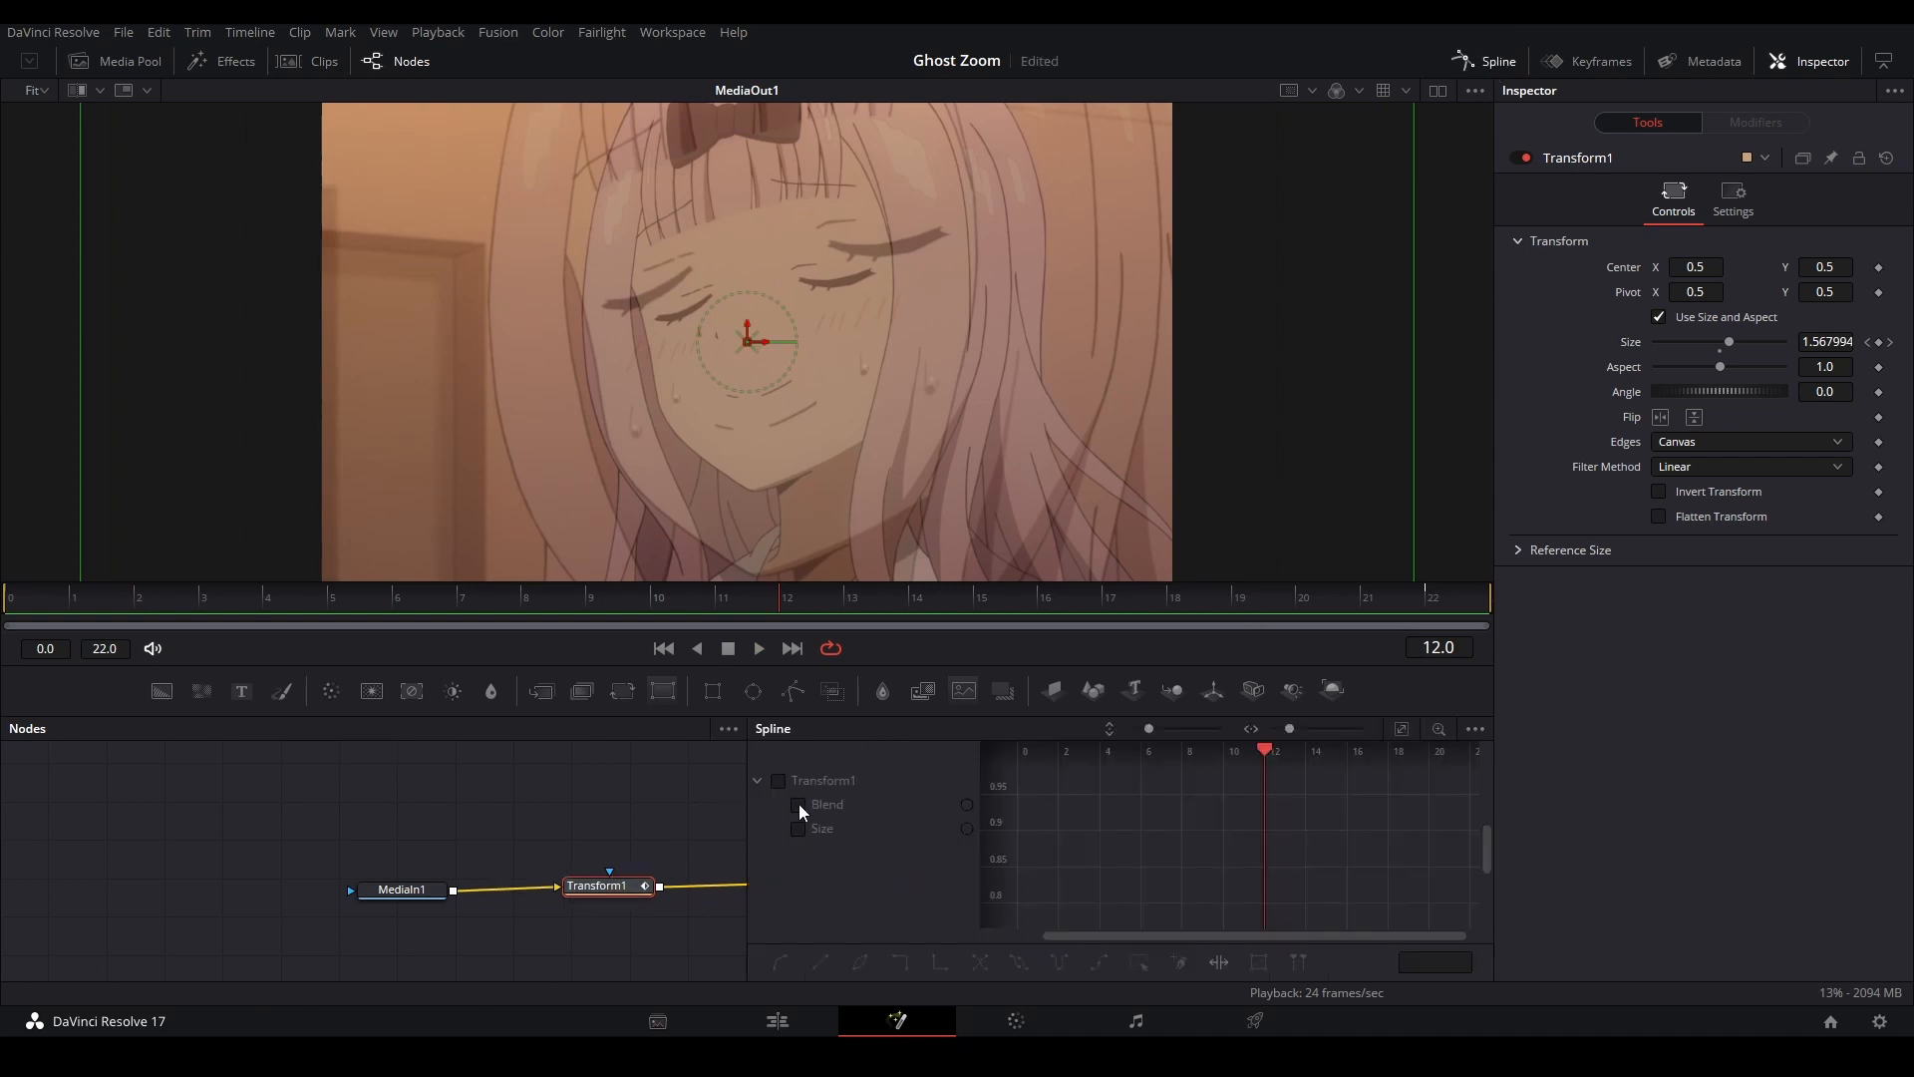
click(797, 804)
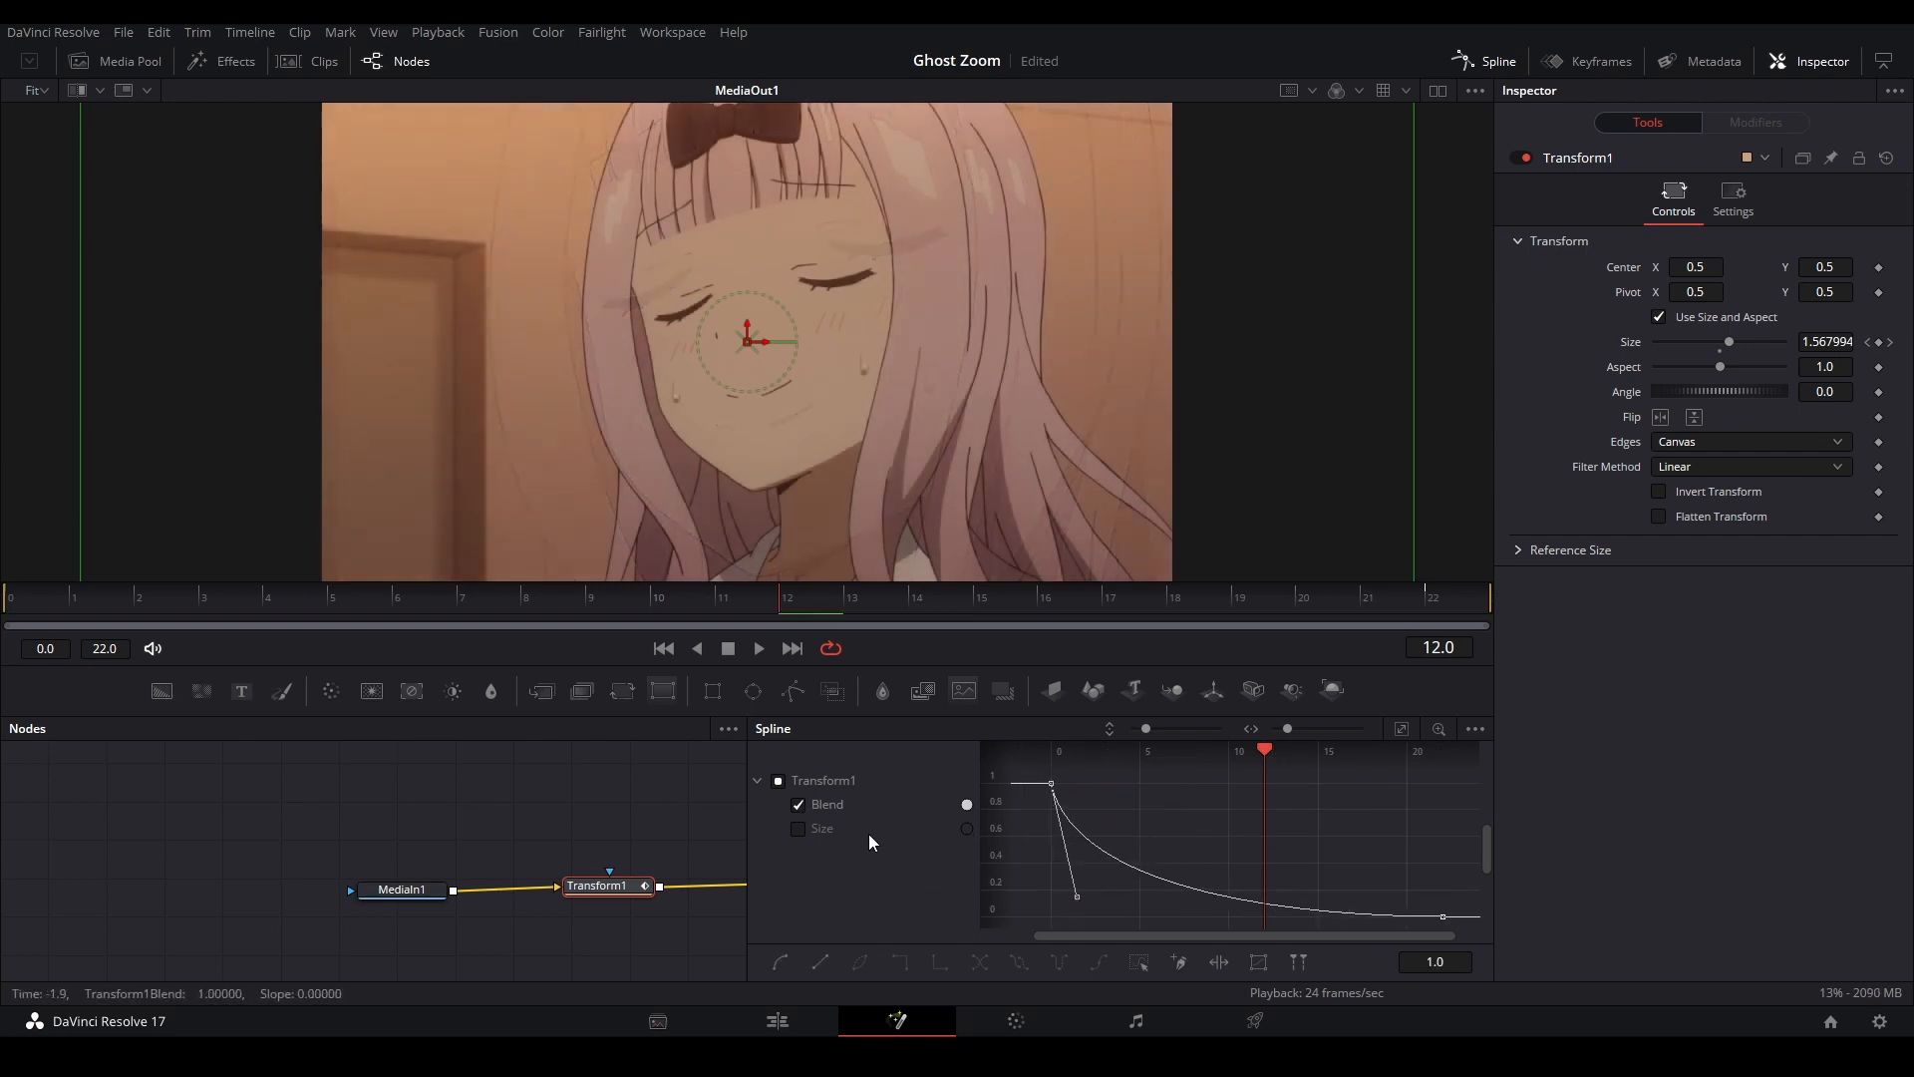
click(798, 828)
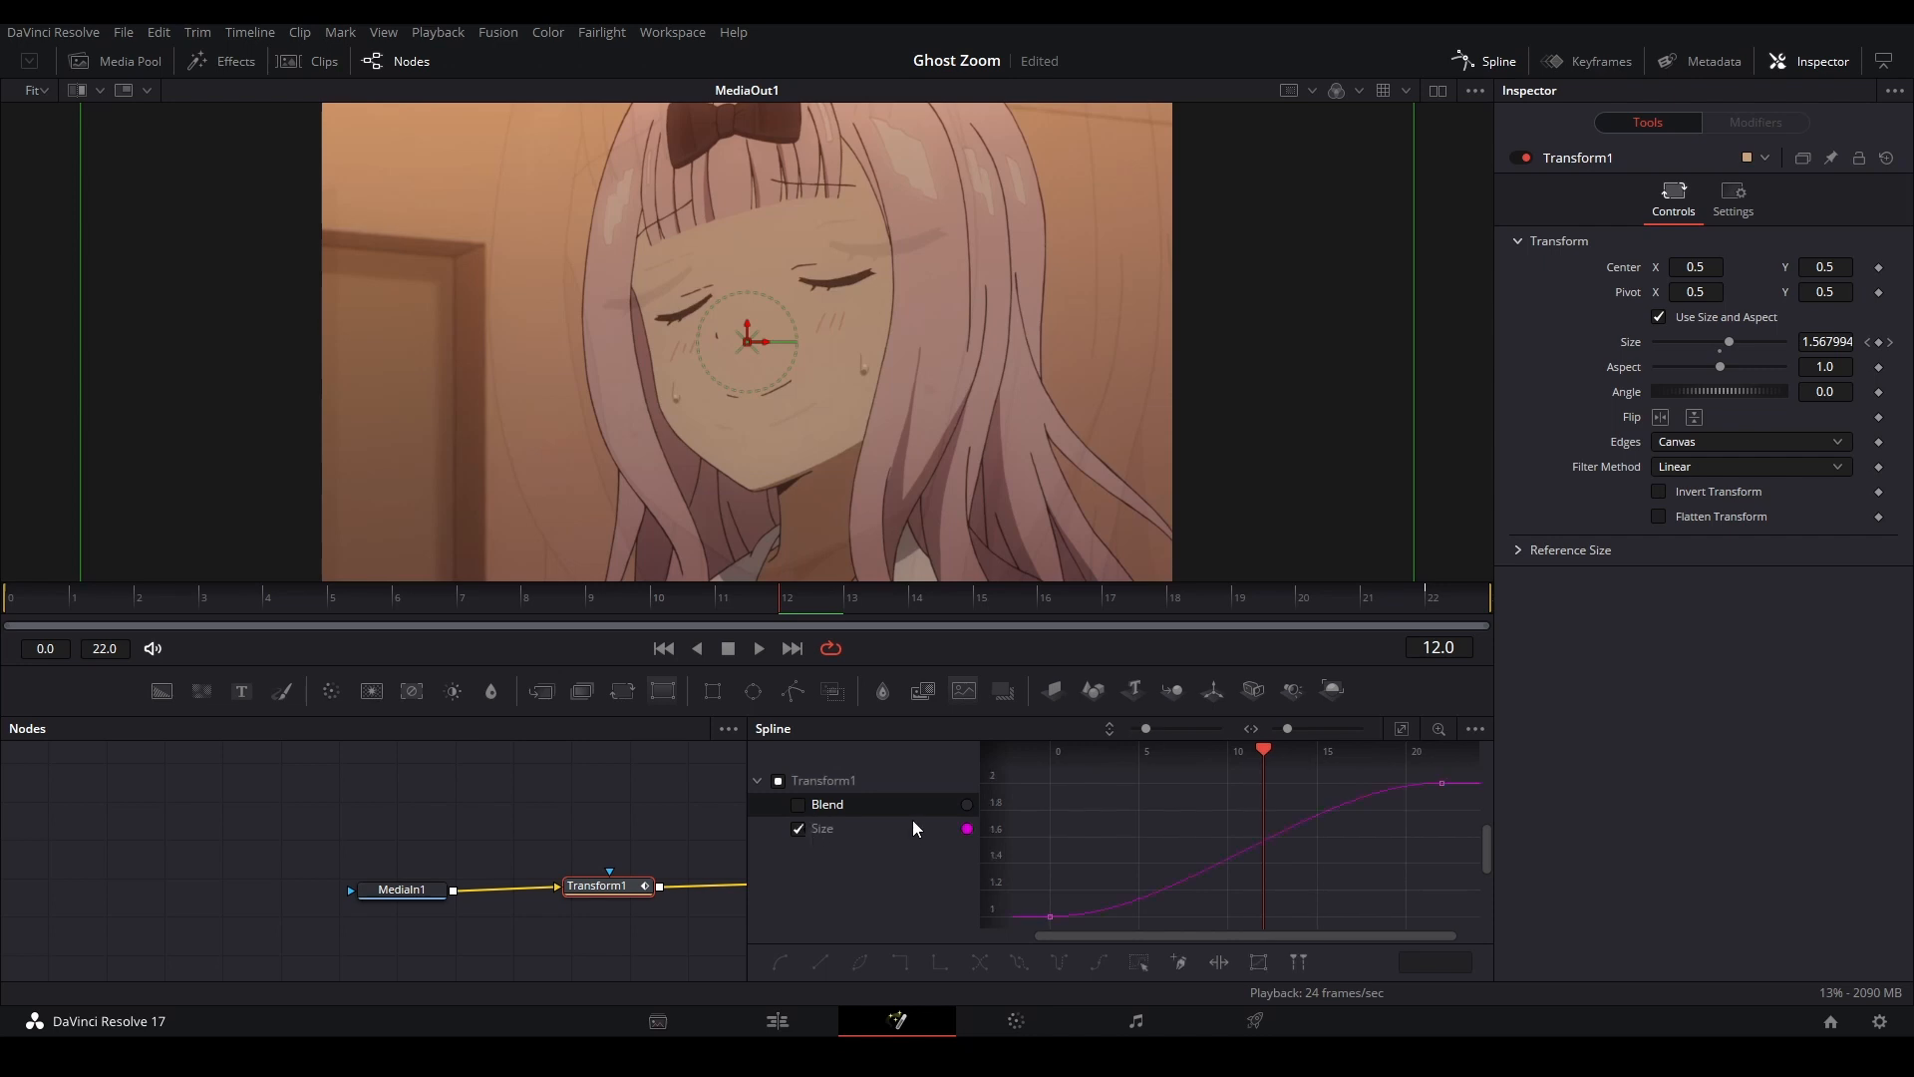
drag(1046, 913, 1084, 781)
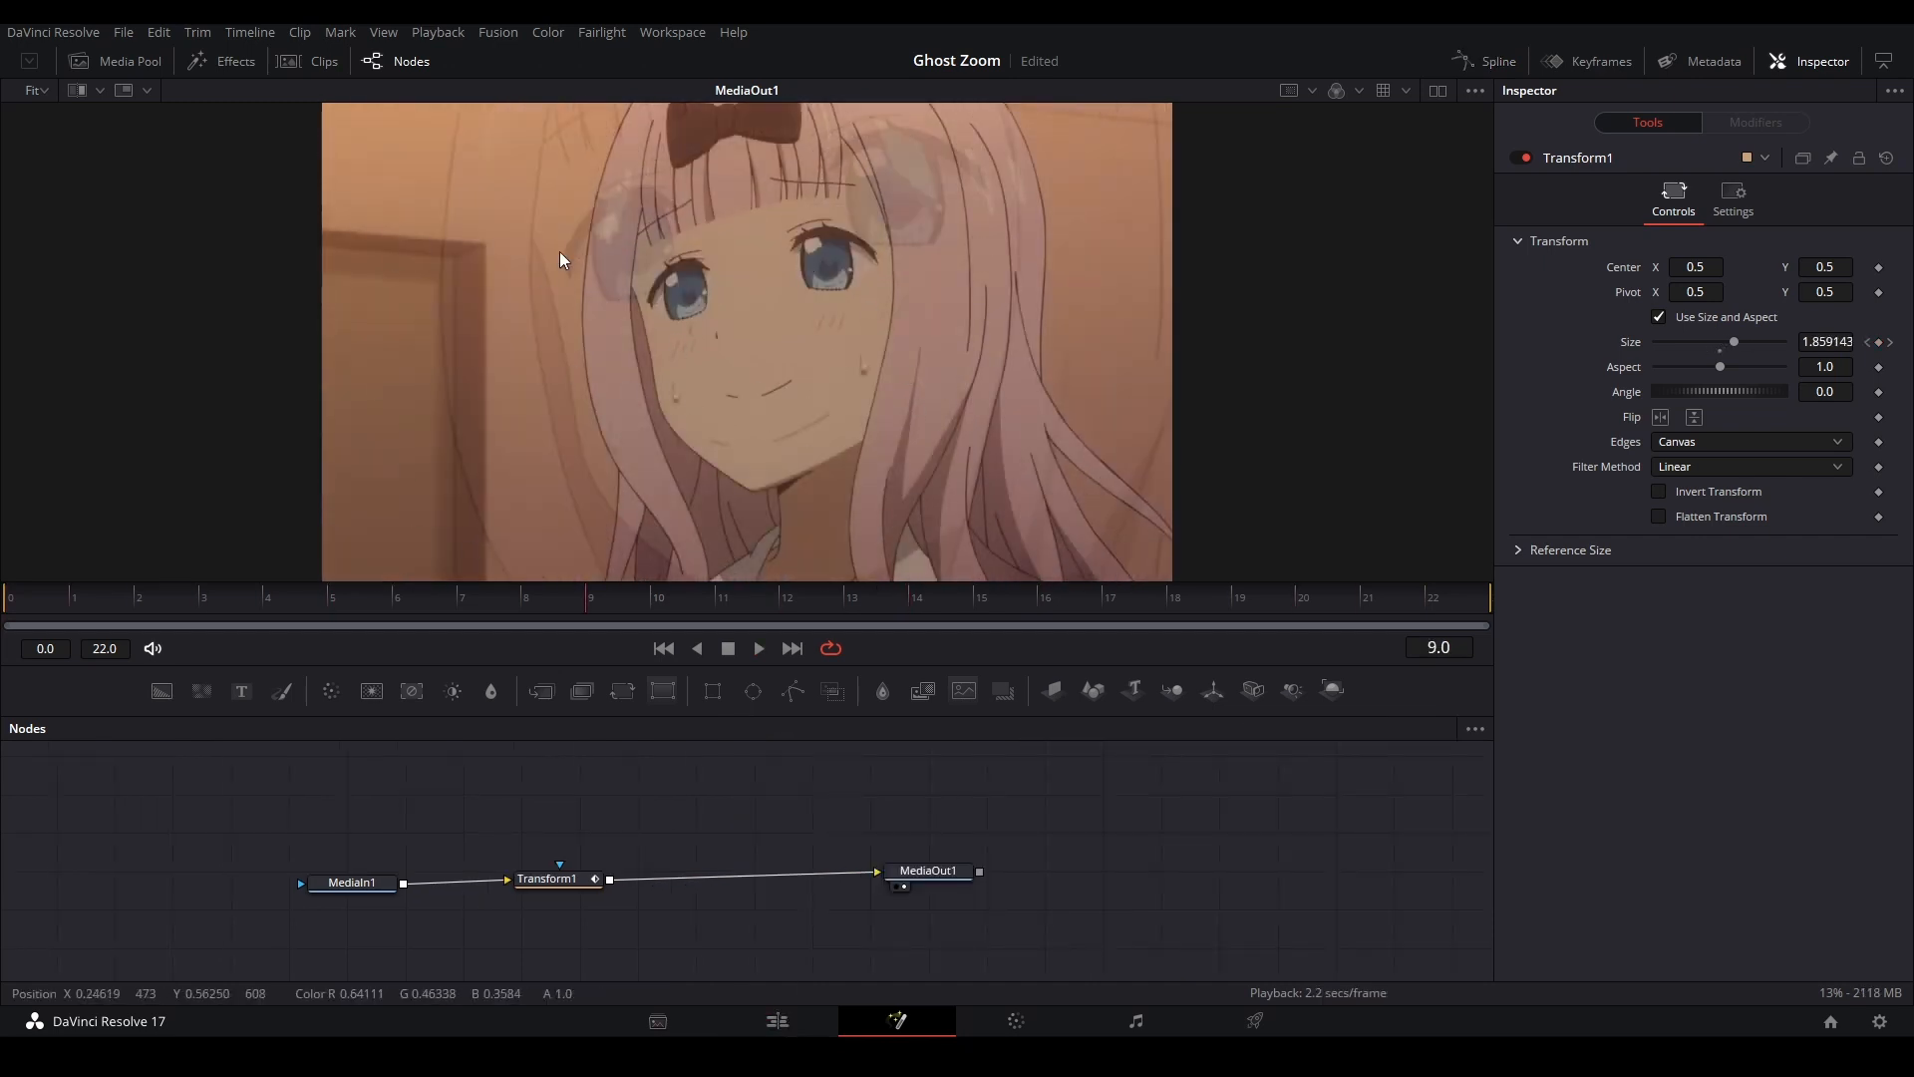
Detach Transform1 and route MediaIn1 into Merge1 with EdgeDetect1 as its foreground.
drag(558, 878, 1244, 823)
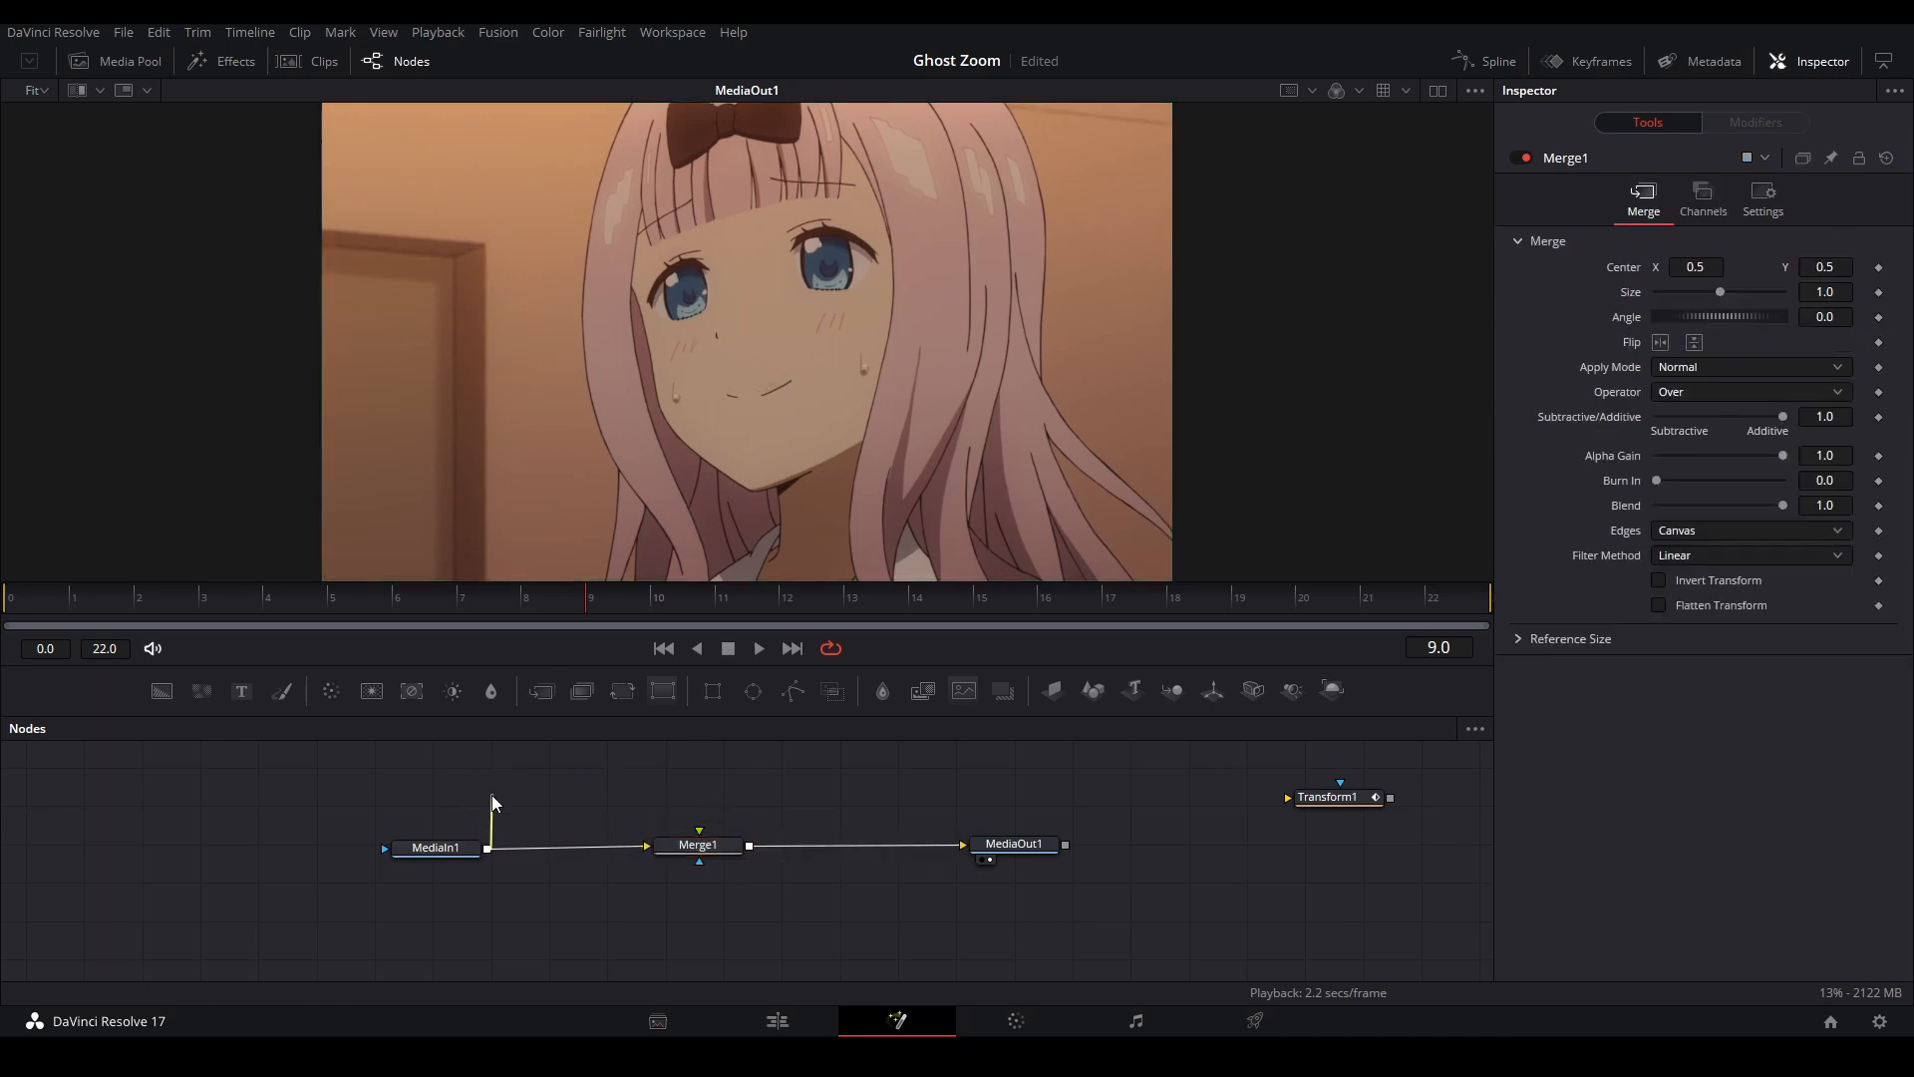
click(698, 845)
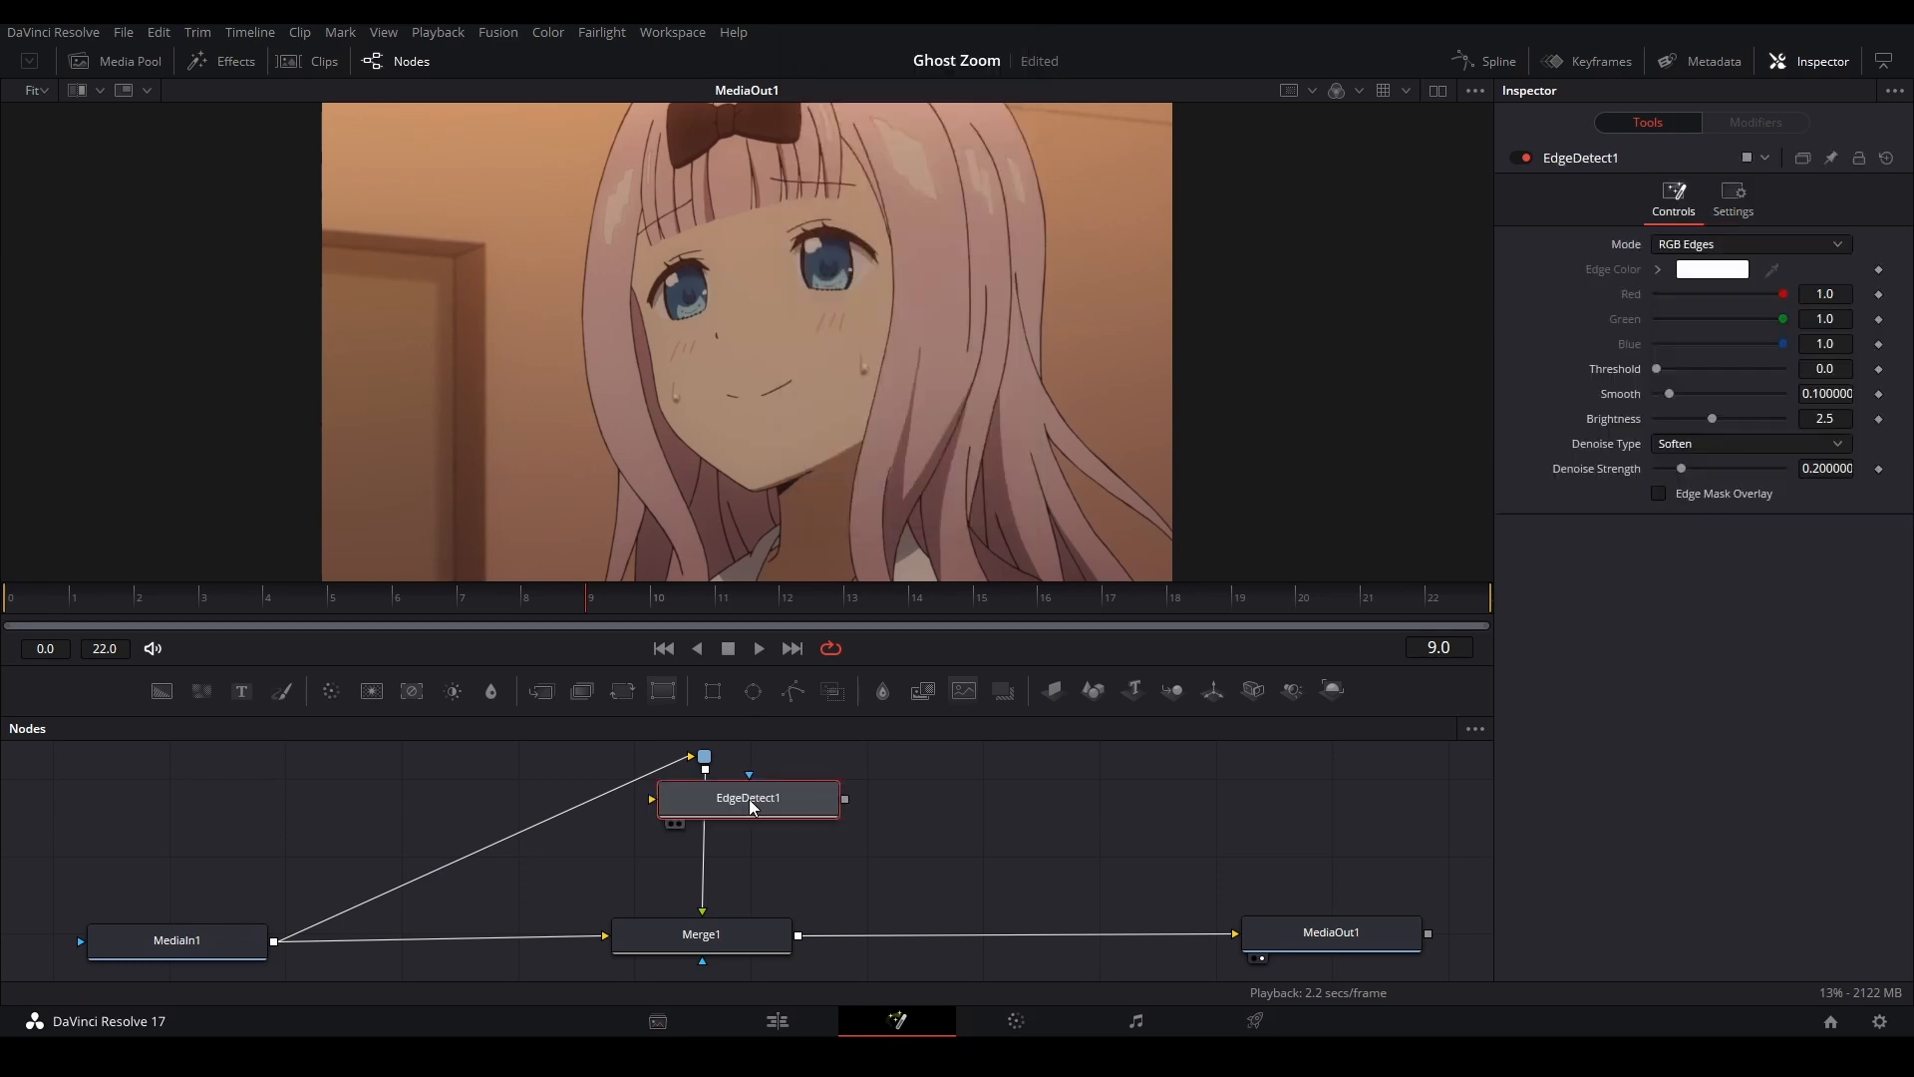
Set EdgeDetect1 to Grayscale Edges at threshold 0.26, then select Merge1.
drag(748, 797, 708, 813)
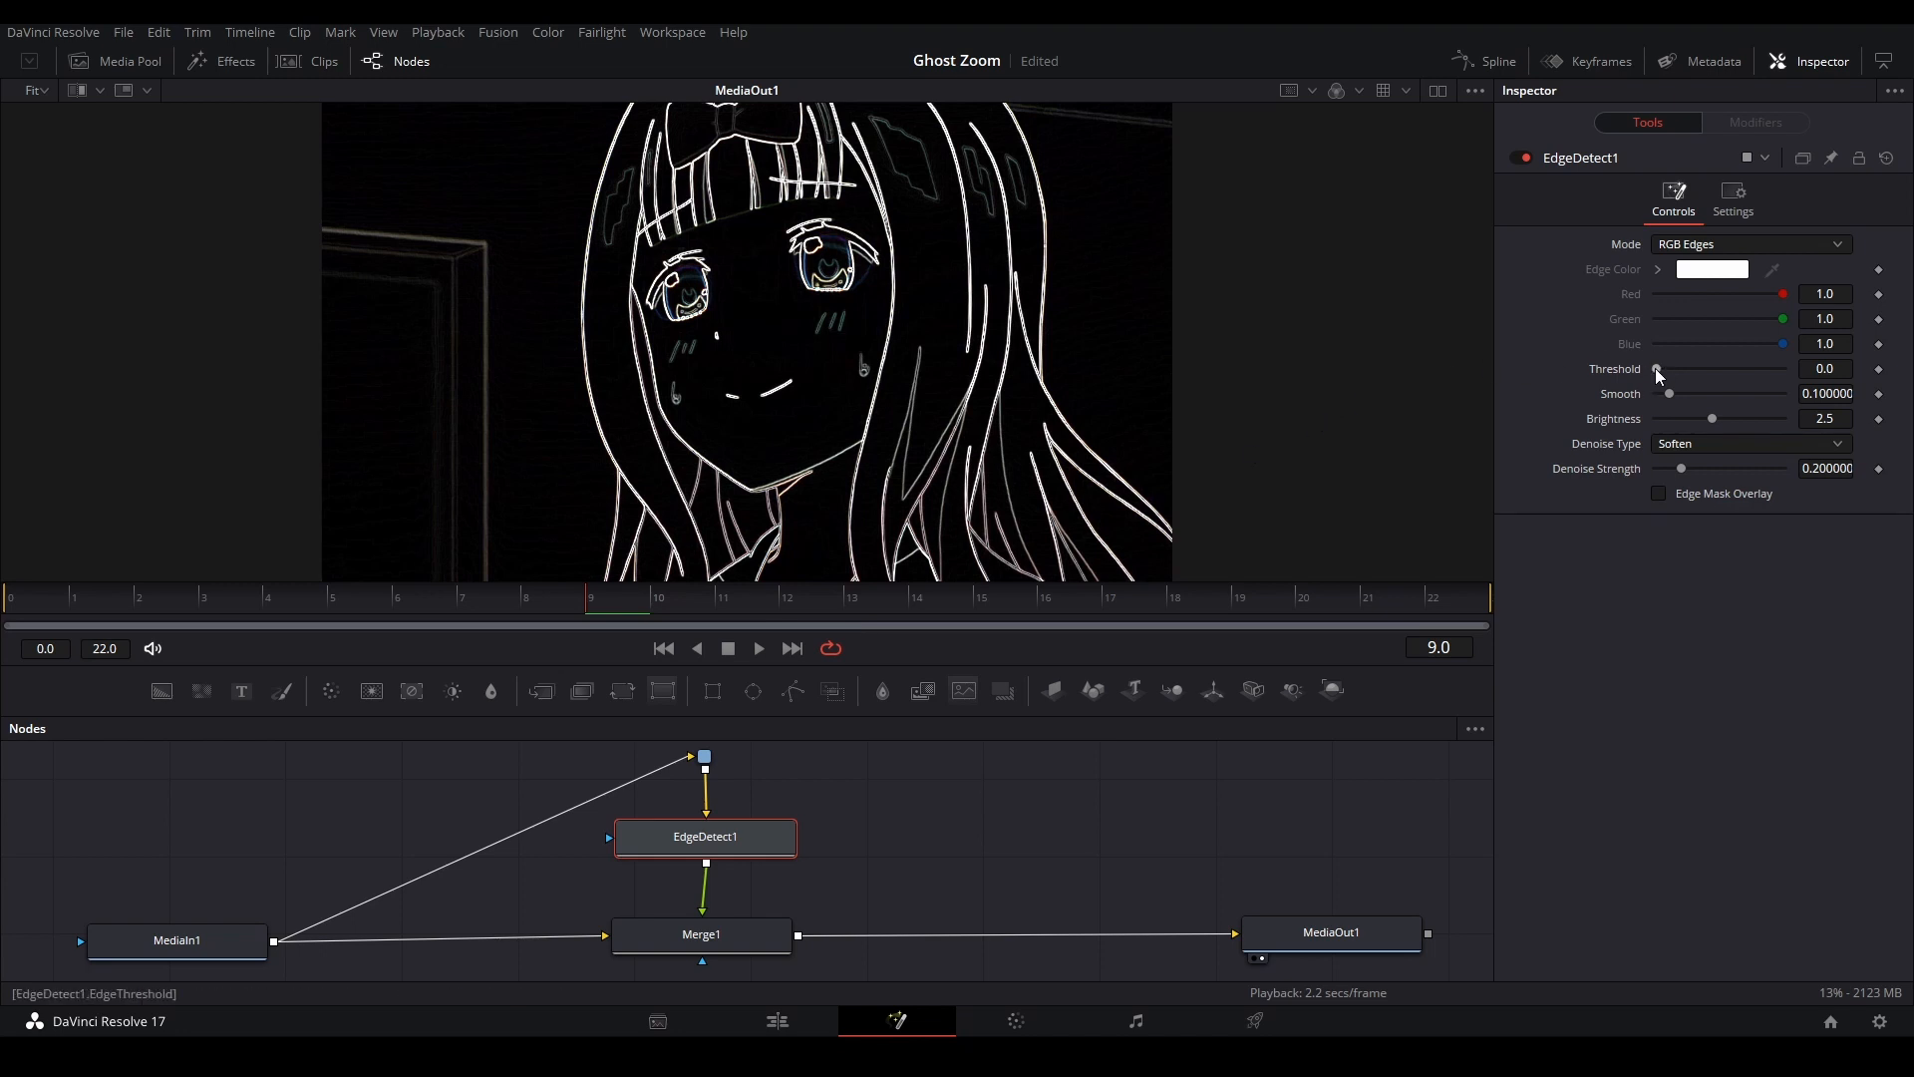
drag(1657, 369, 1689, 369)
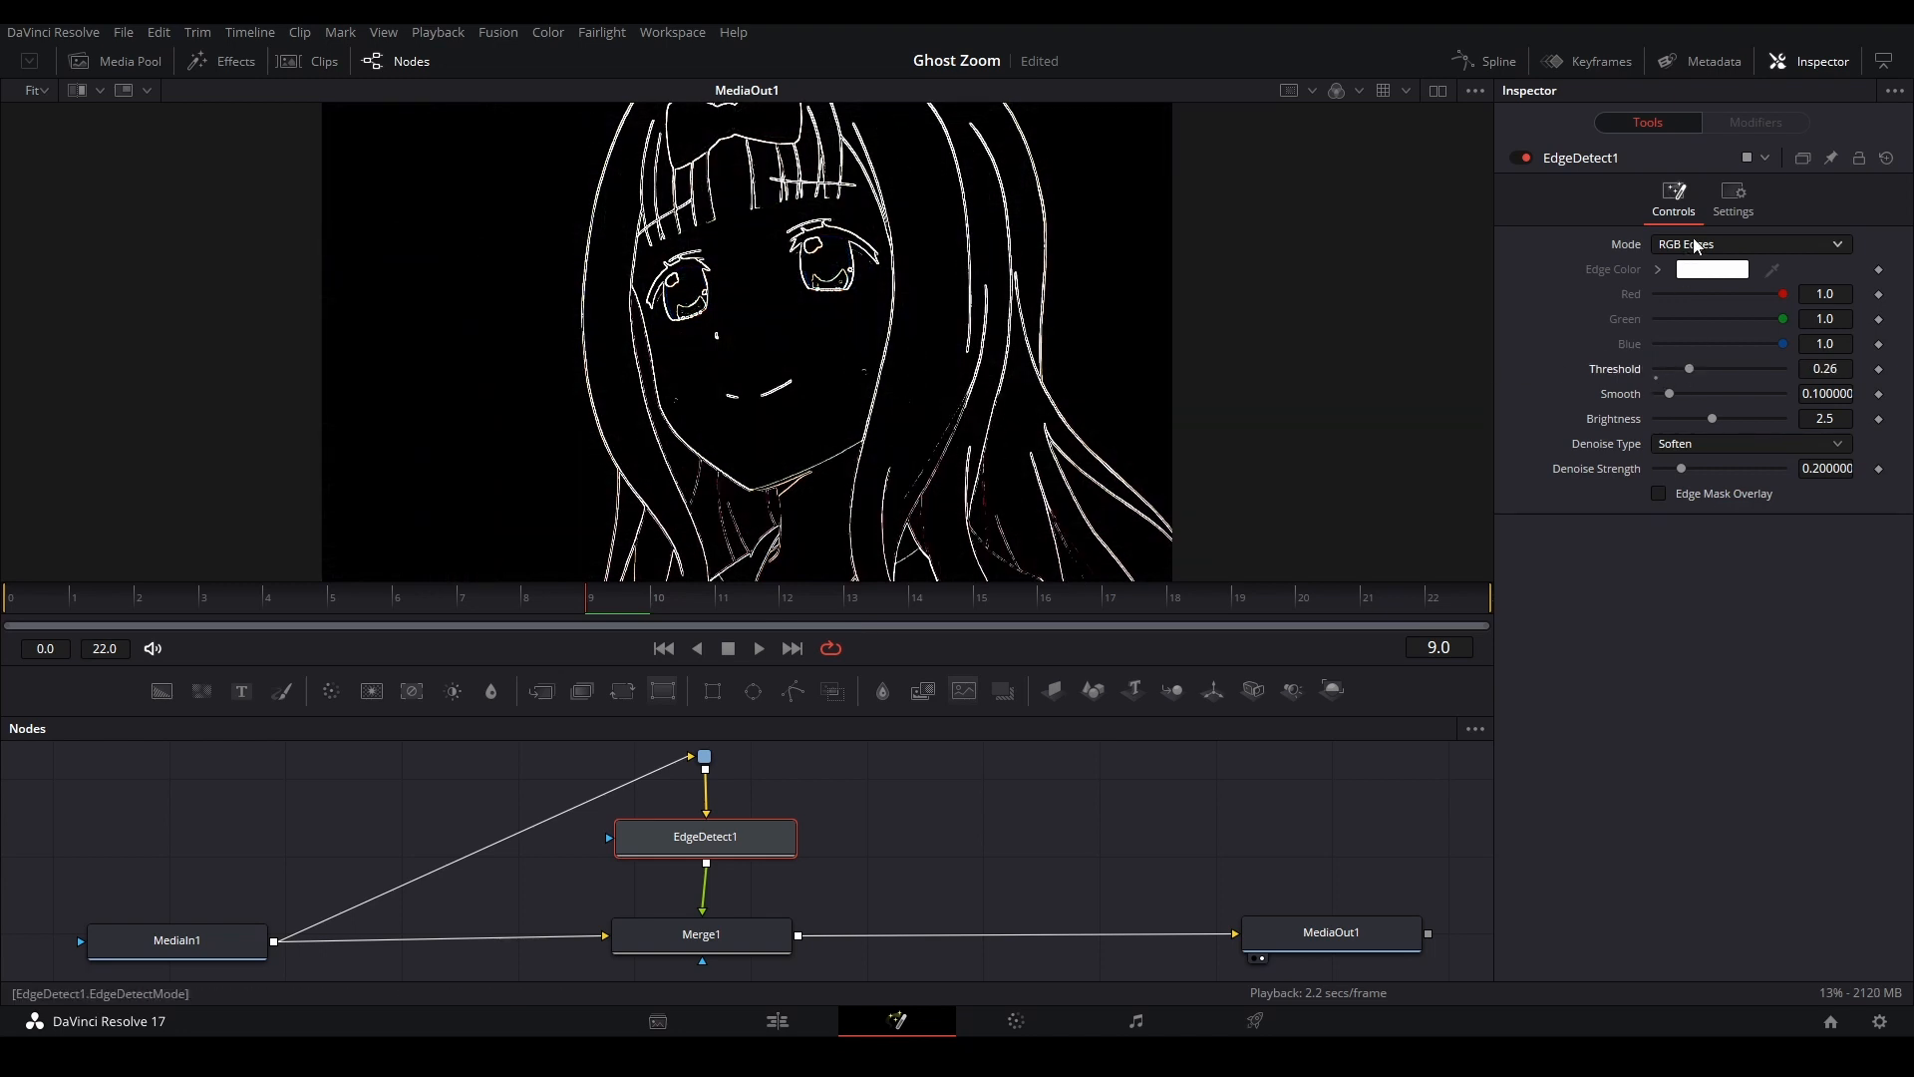
click(1750, 243)
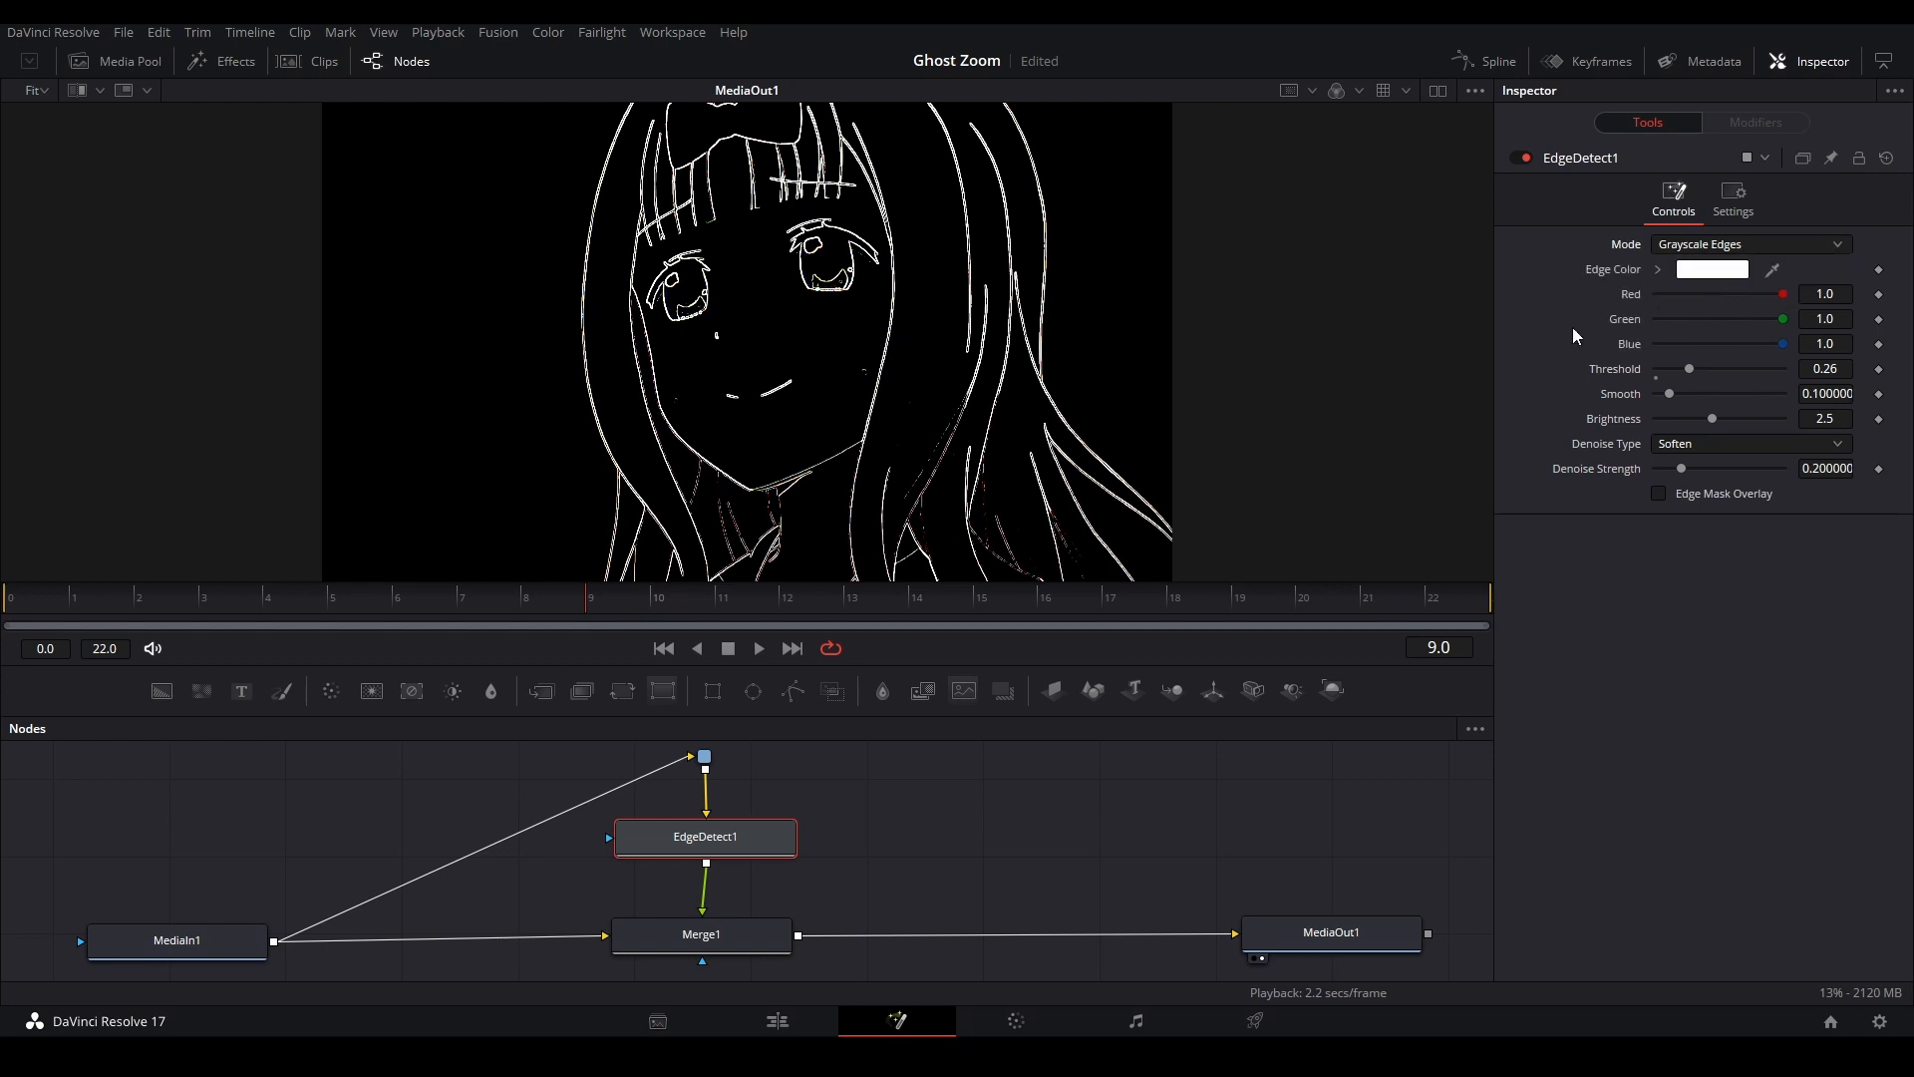
mouse_move(1217, 729)
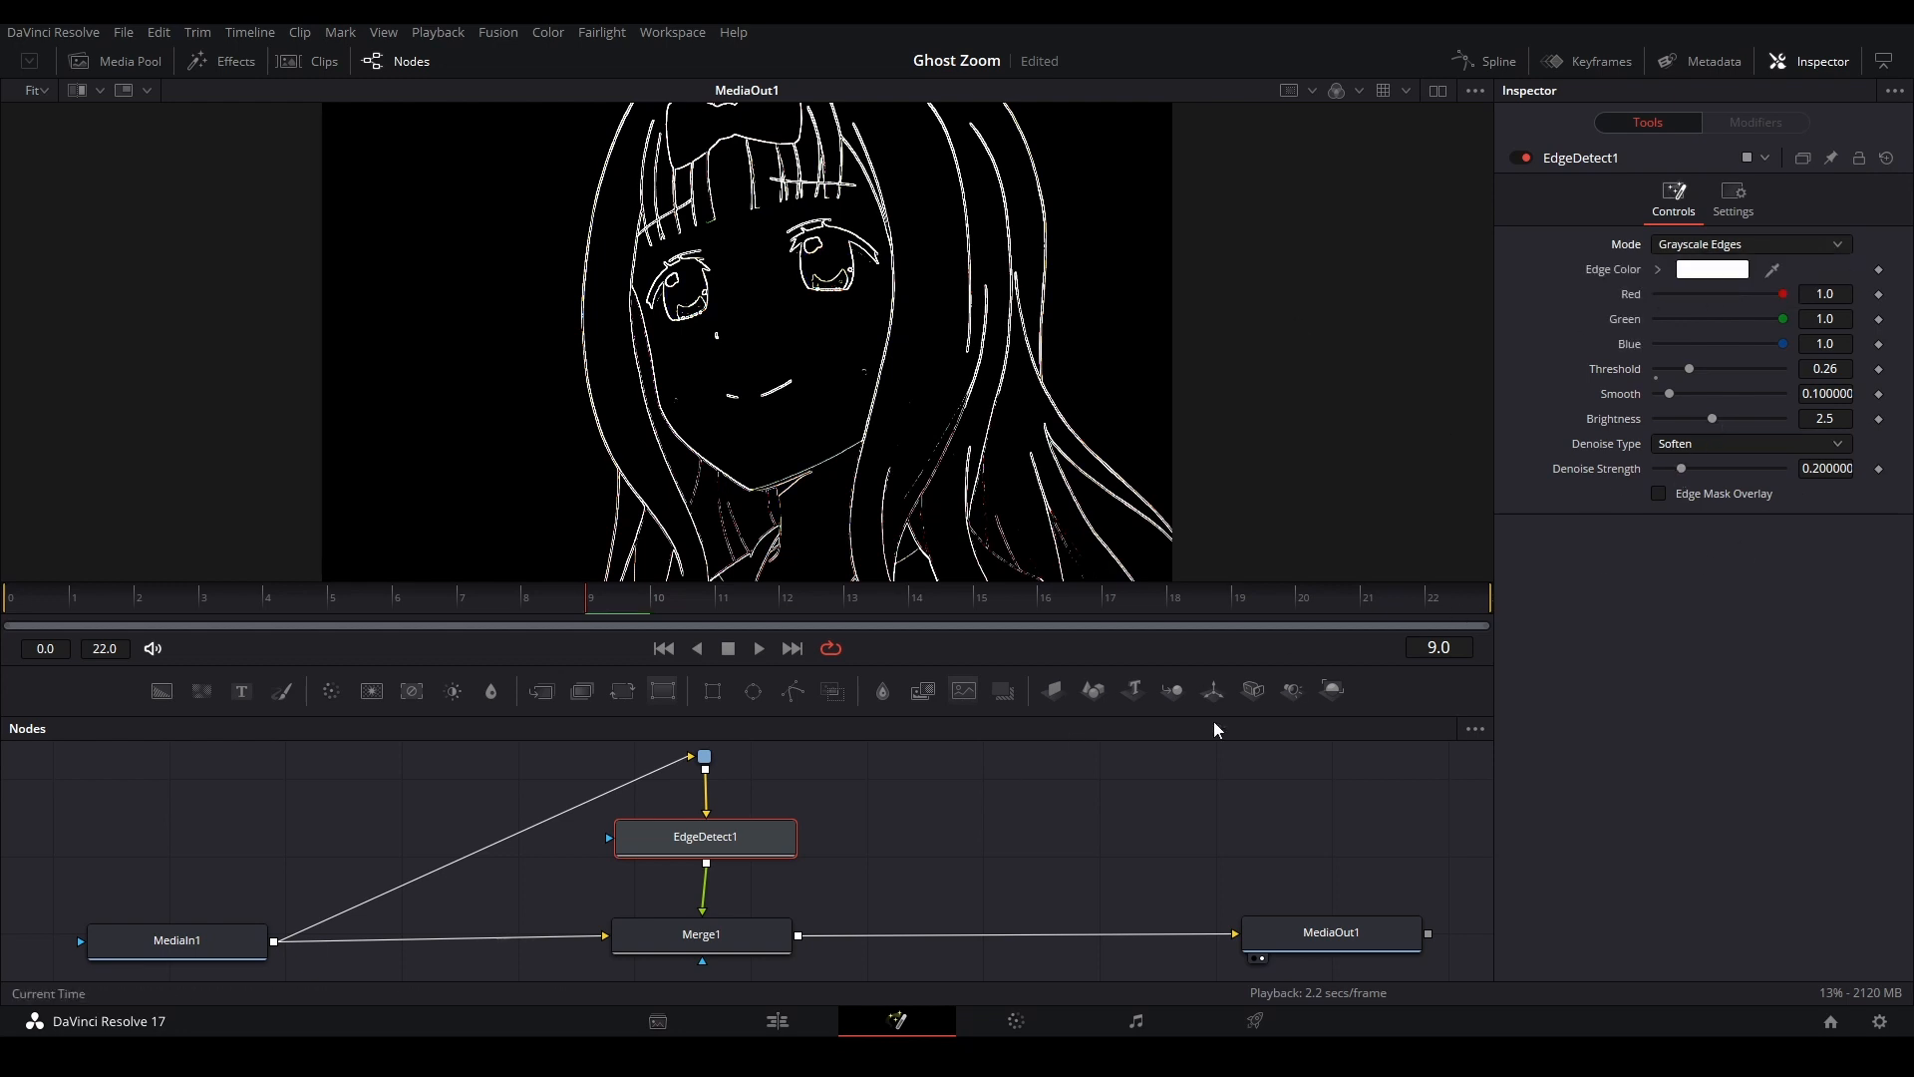
click(702, 934)
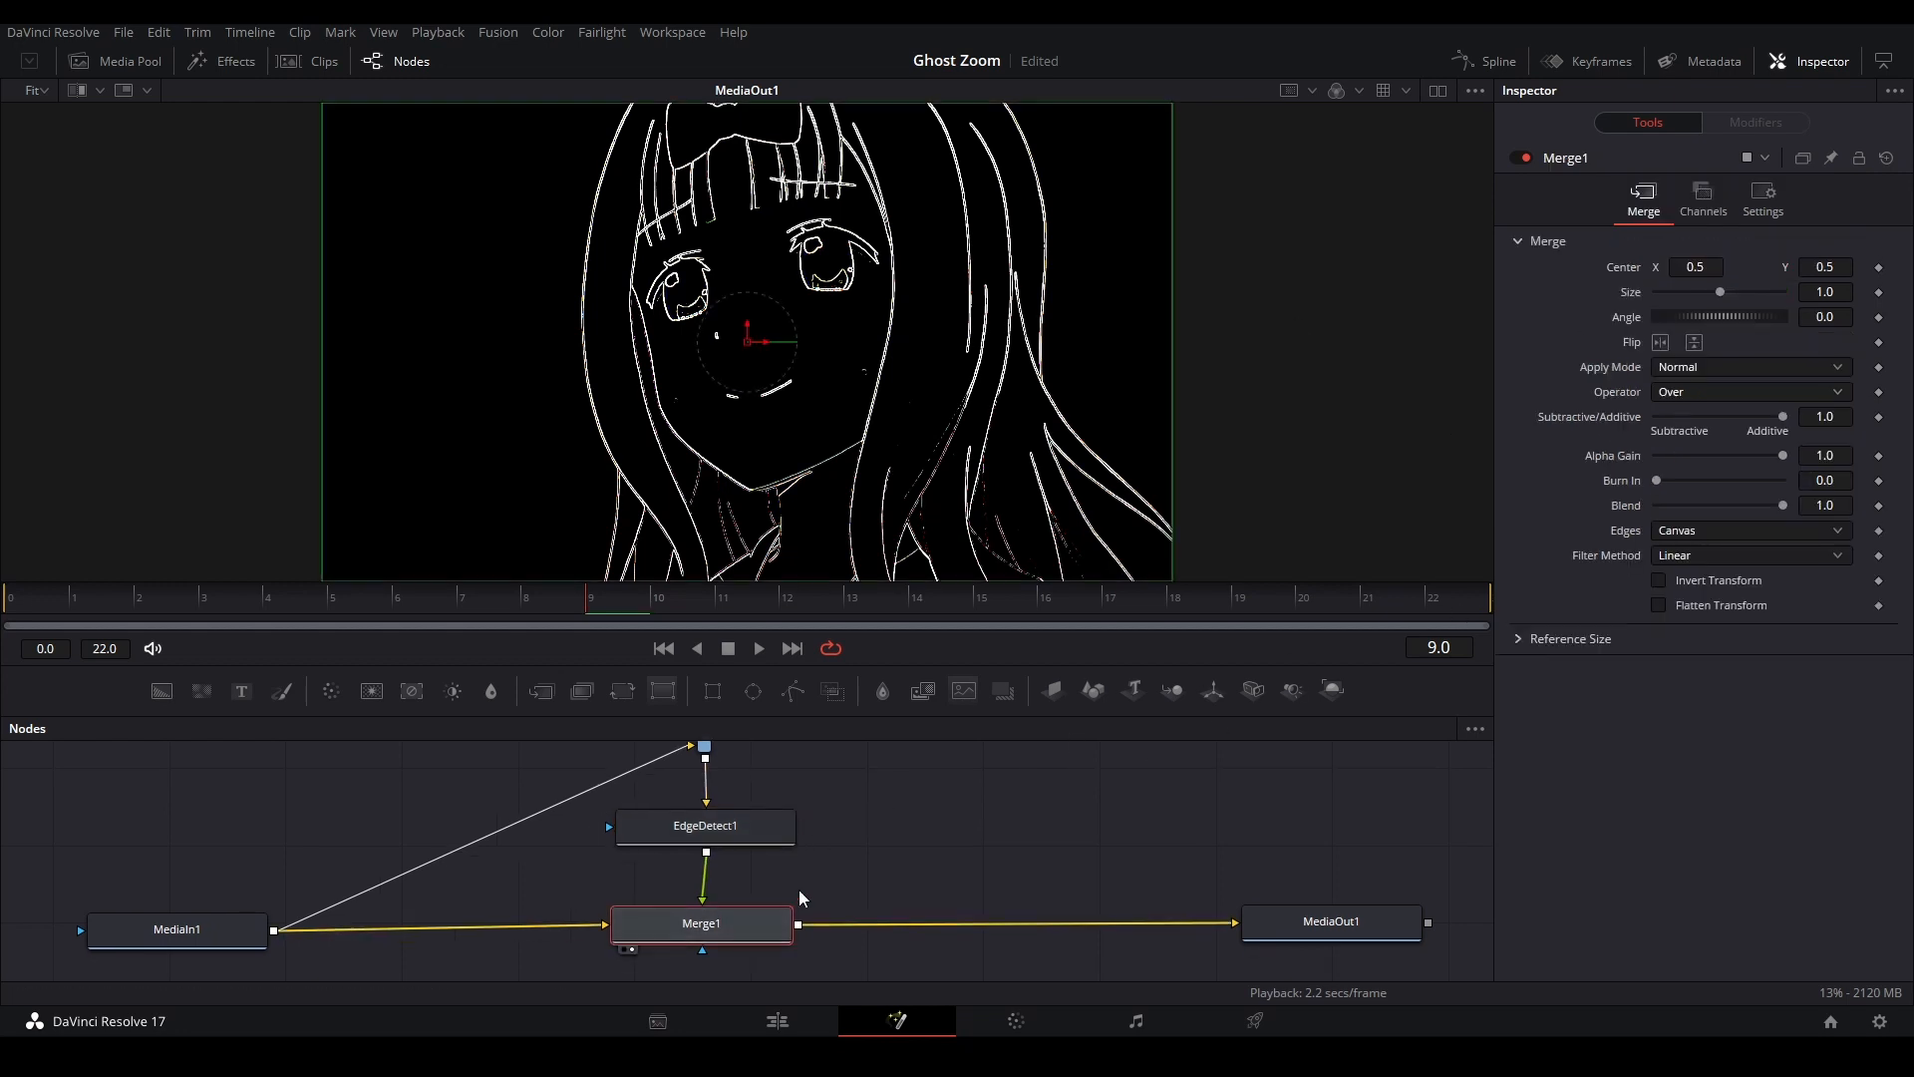
Keyframe Merge1 so the outline reaches Size 2 and Blend 0 at frame 22.
drag(1783, 455, 1689, 455)
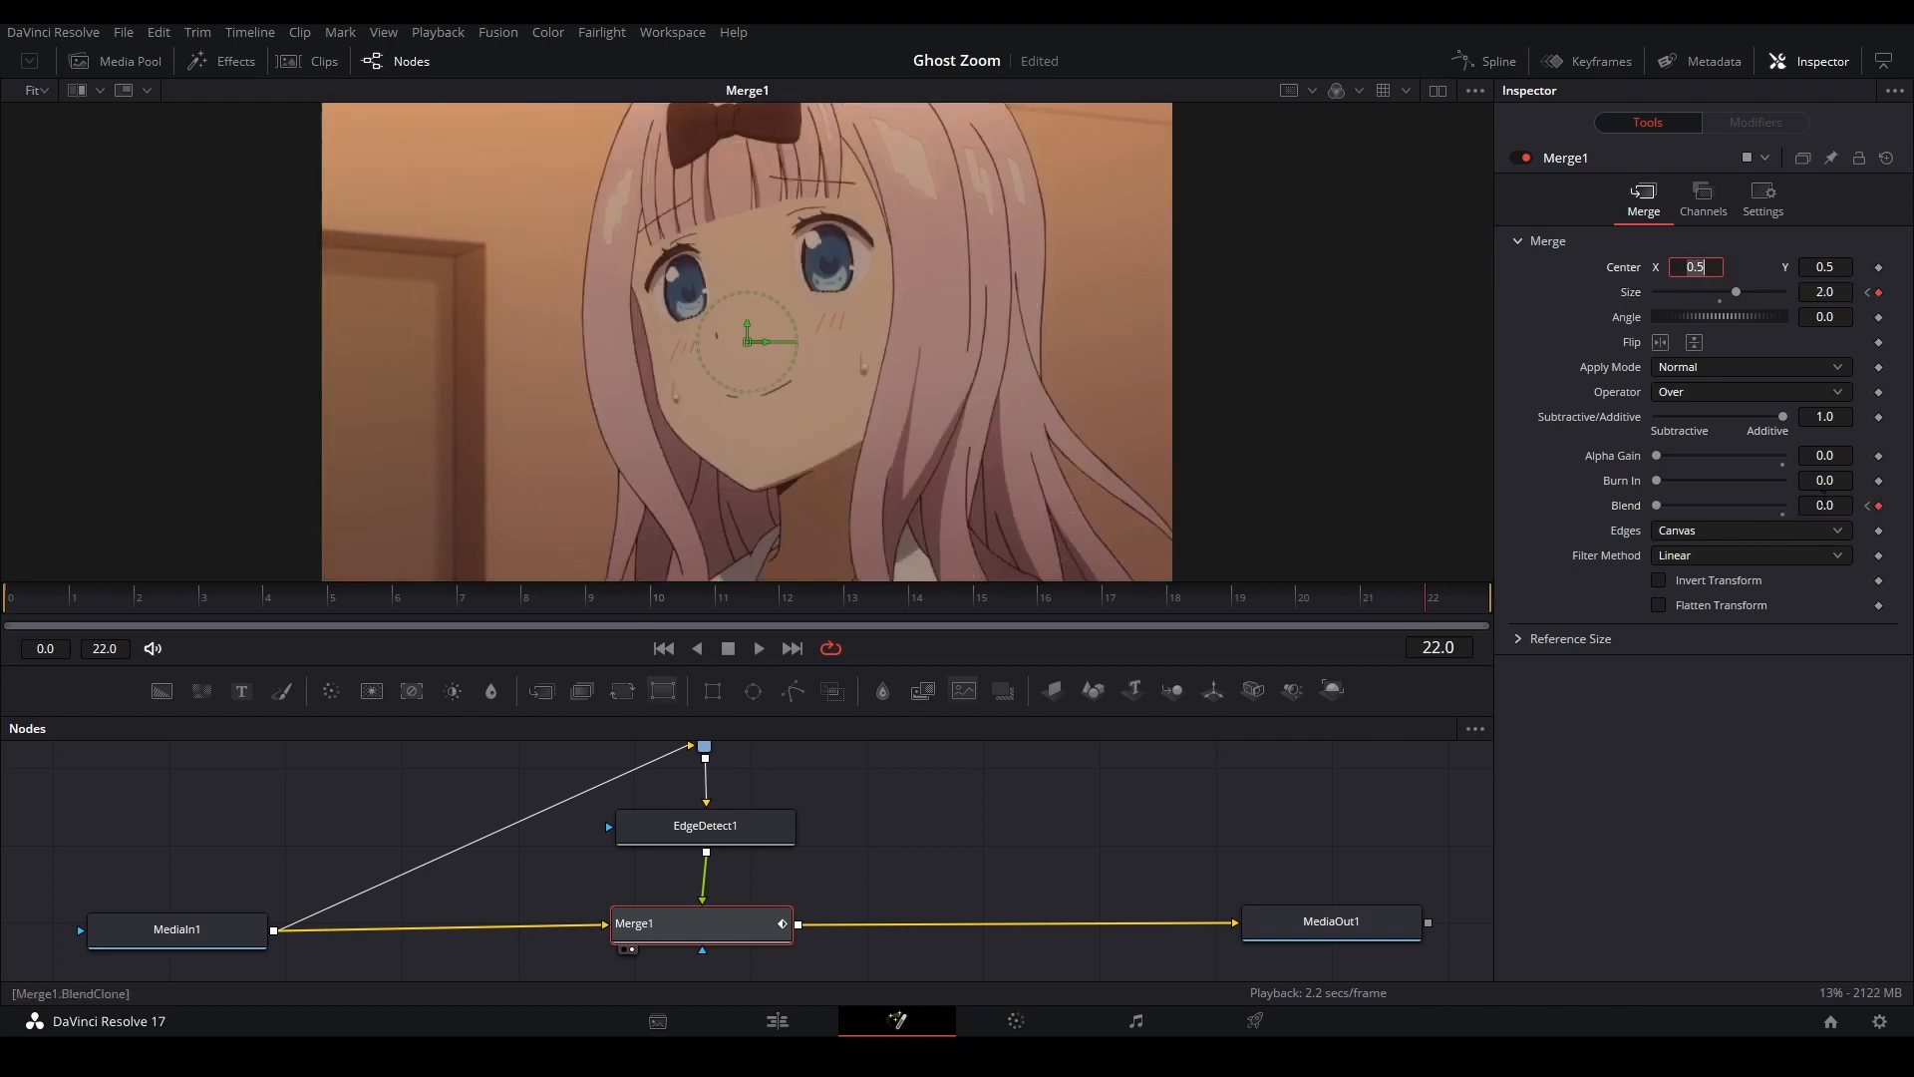
click(1483, 60)
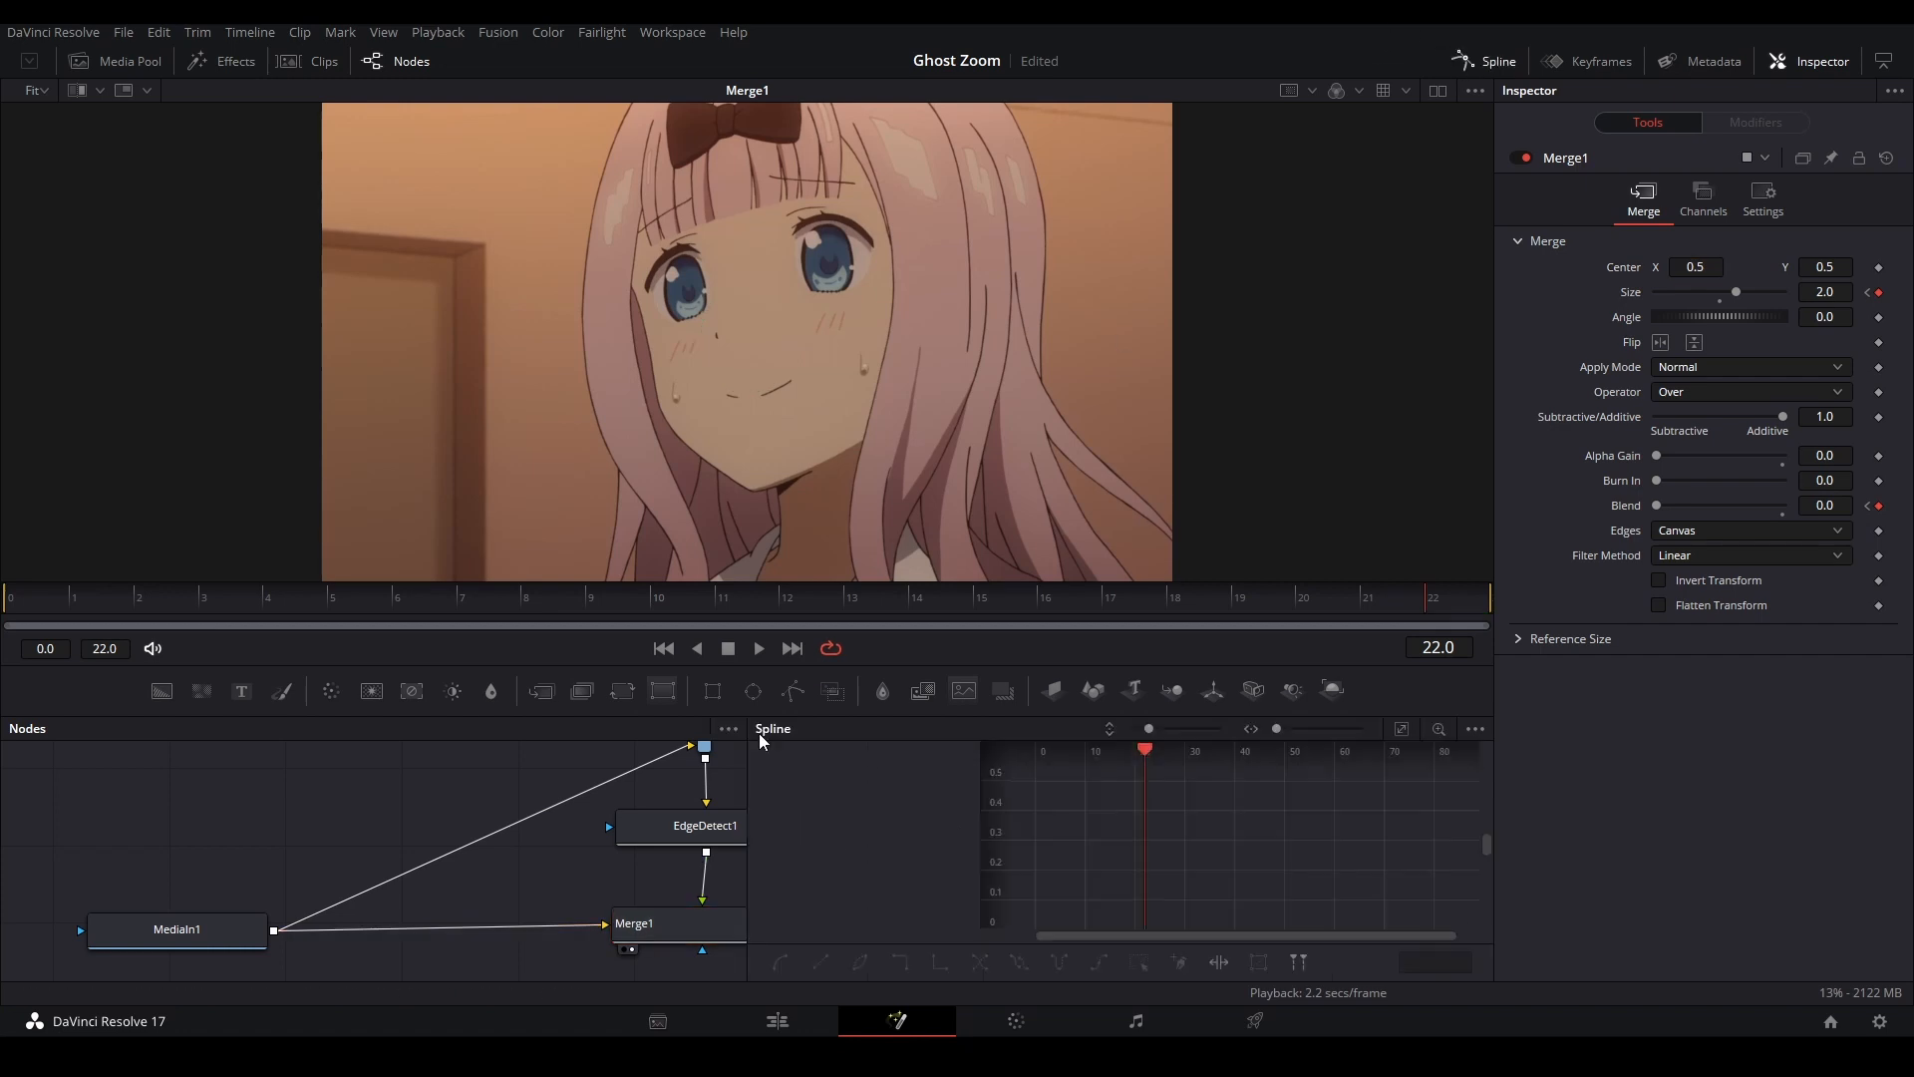
Show Merge1's steep Blend curve and play back the enlarging, fading outline ghost.
click(634, 923)
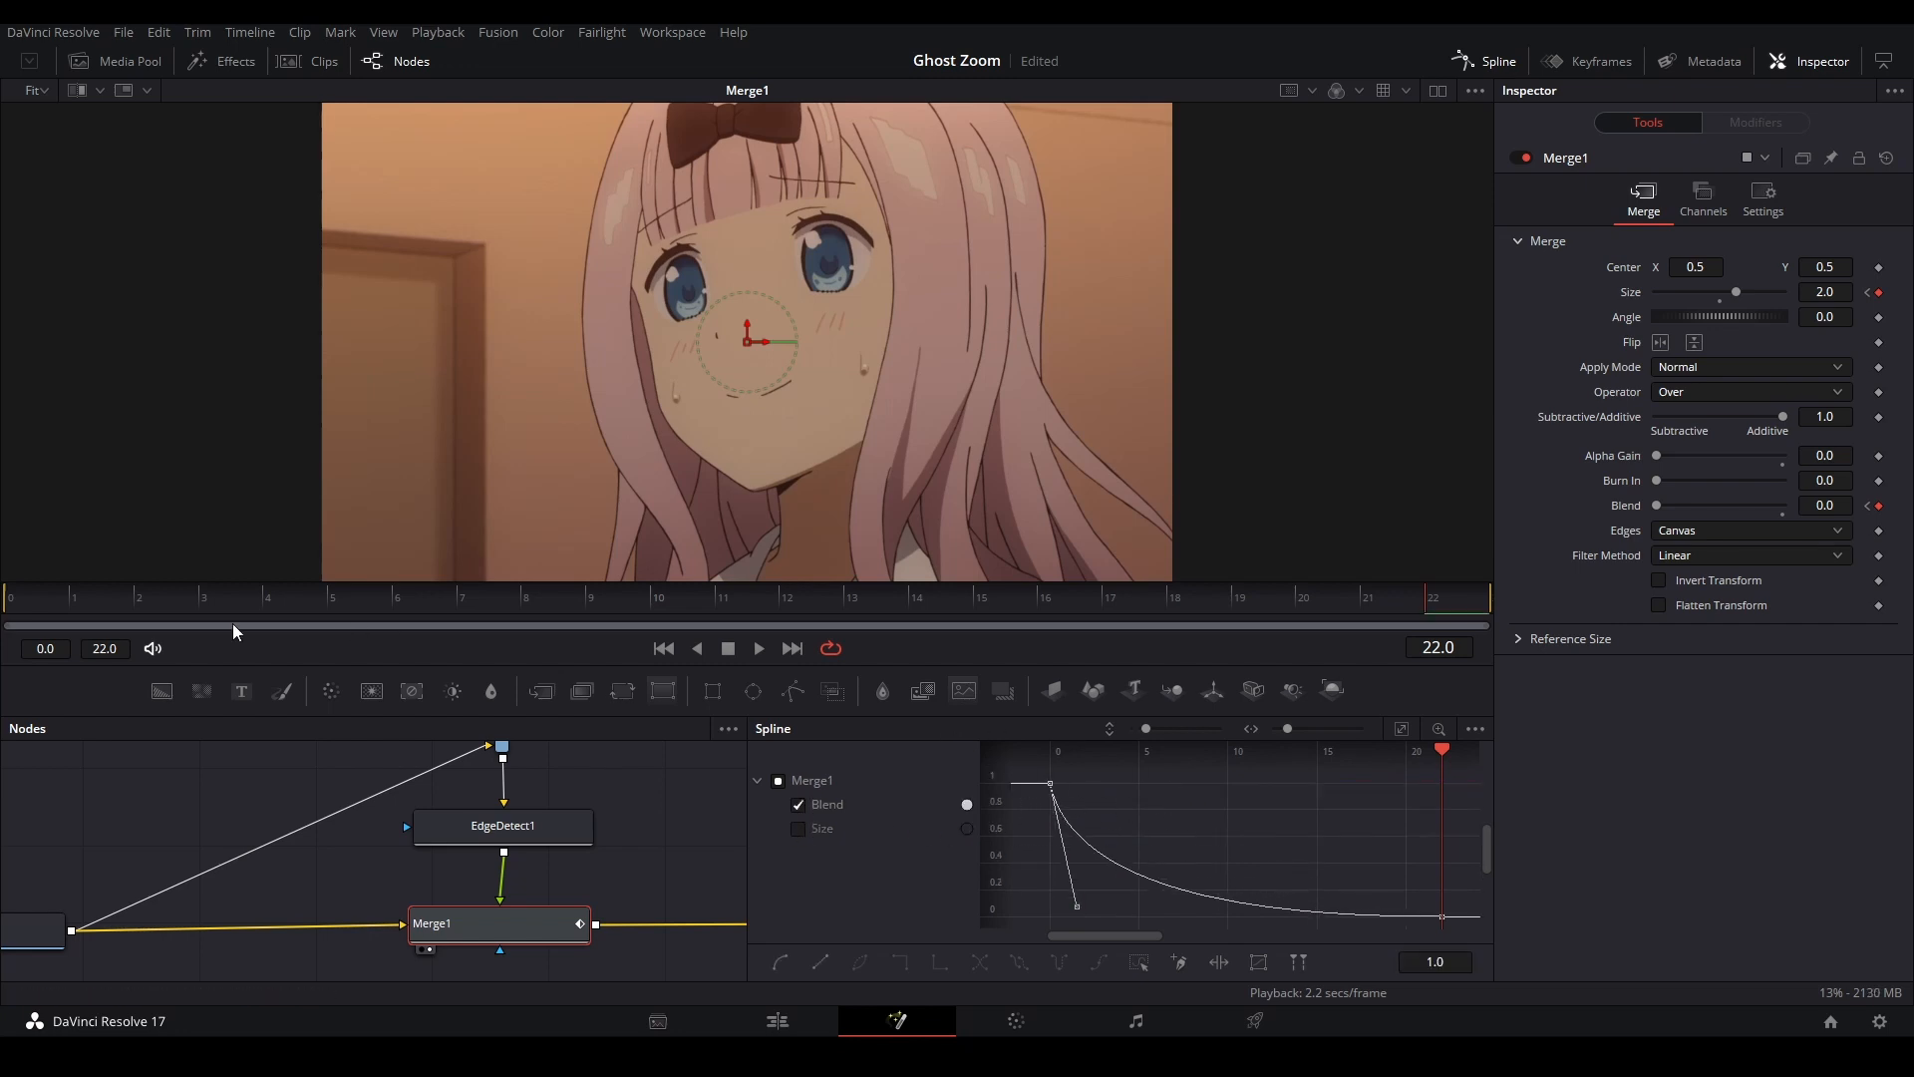
click(758, 650)
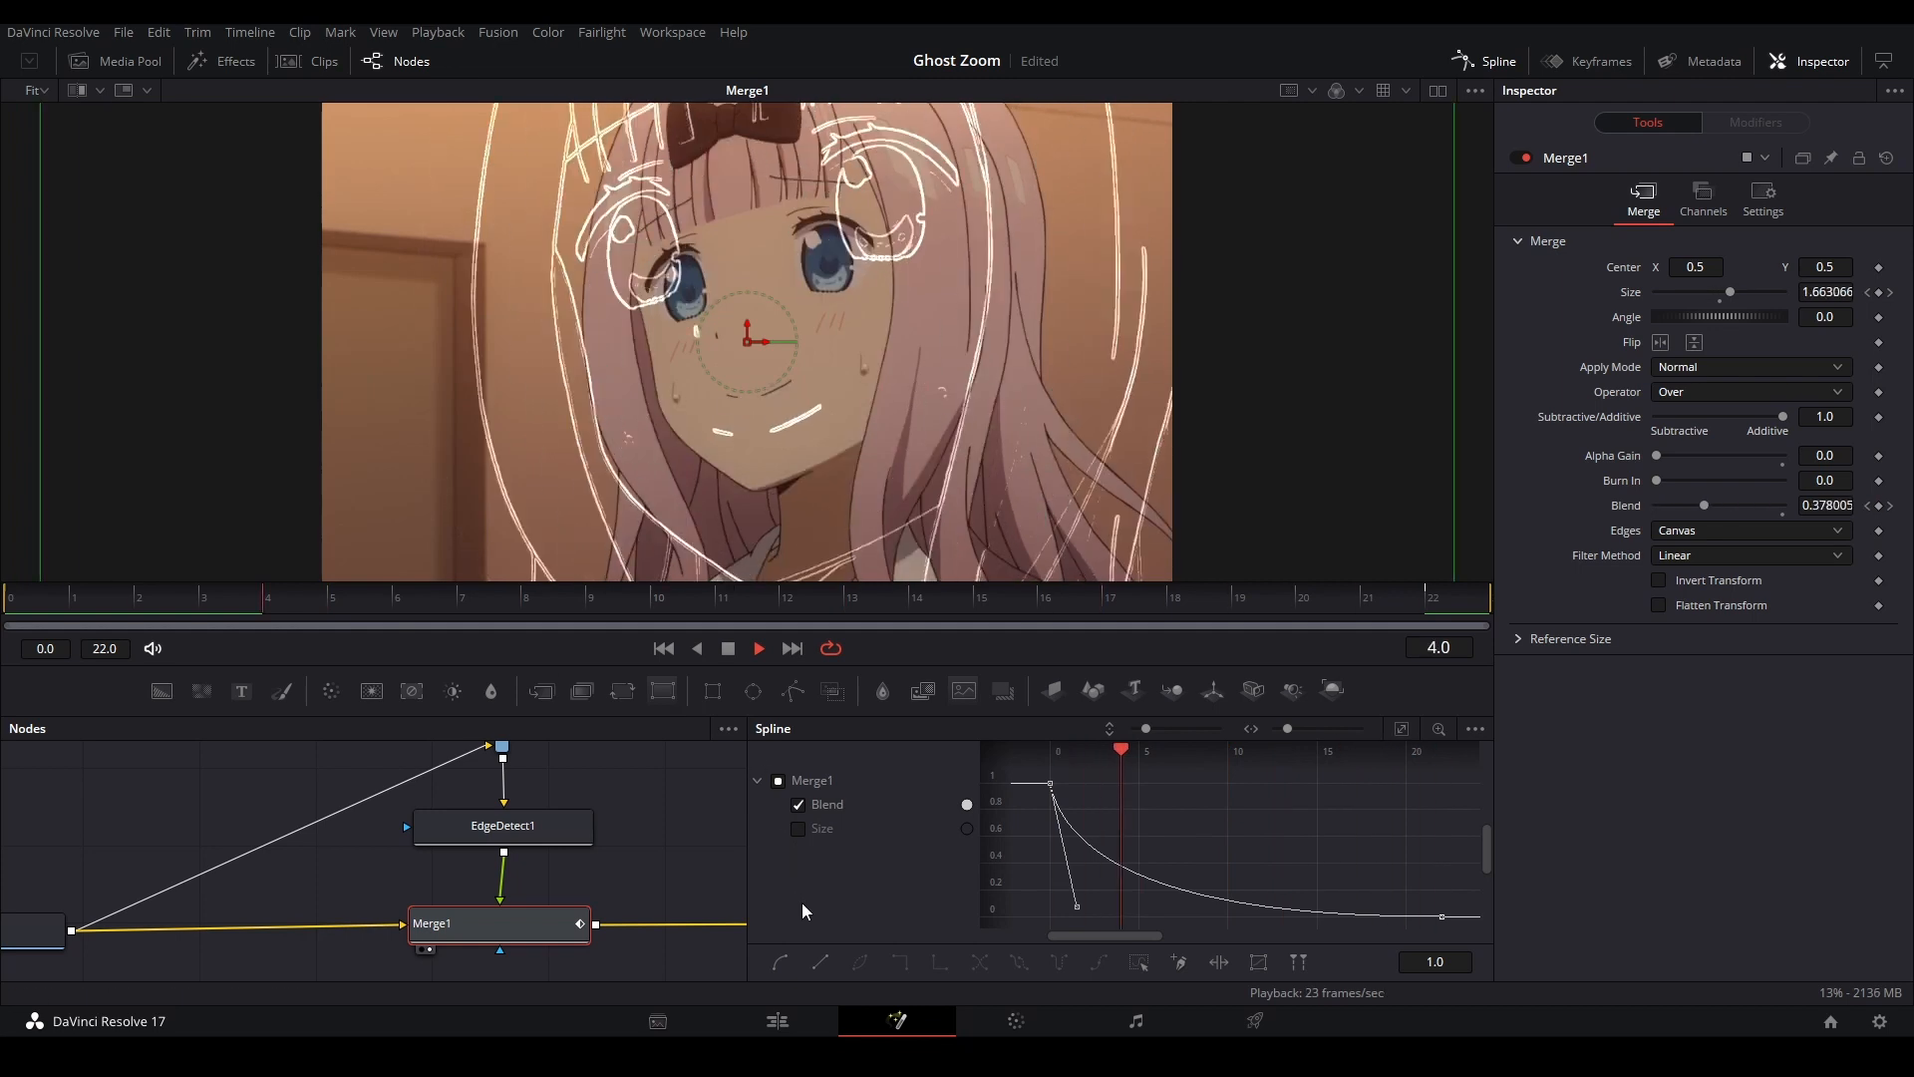